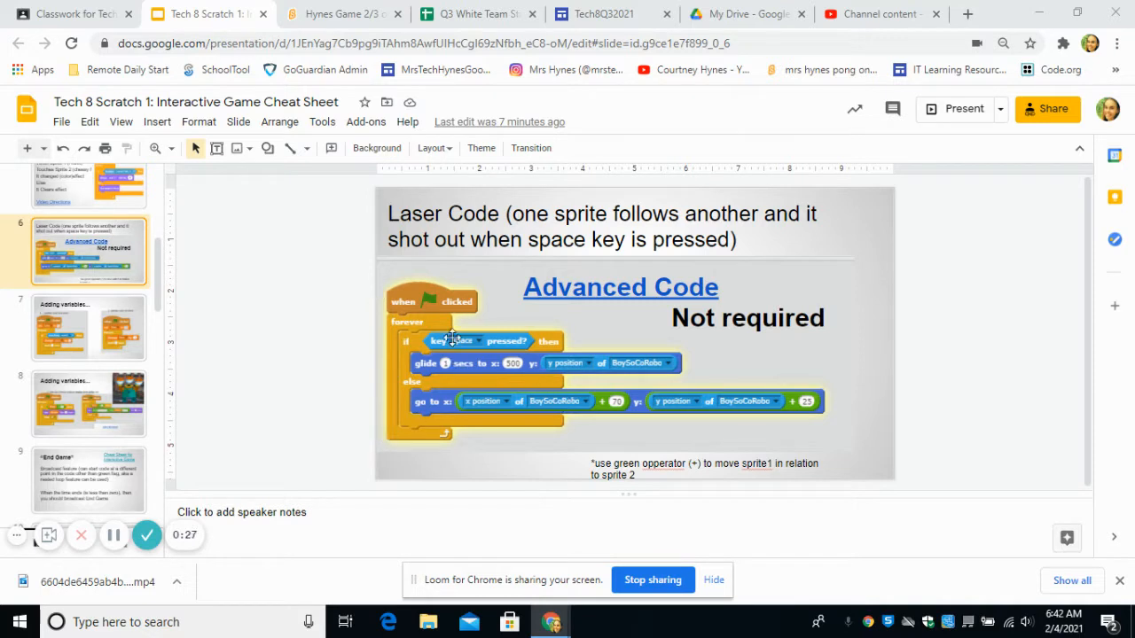
pyautogui.moveTo(756, 412)
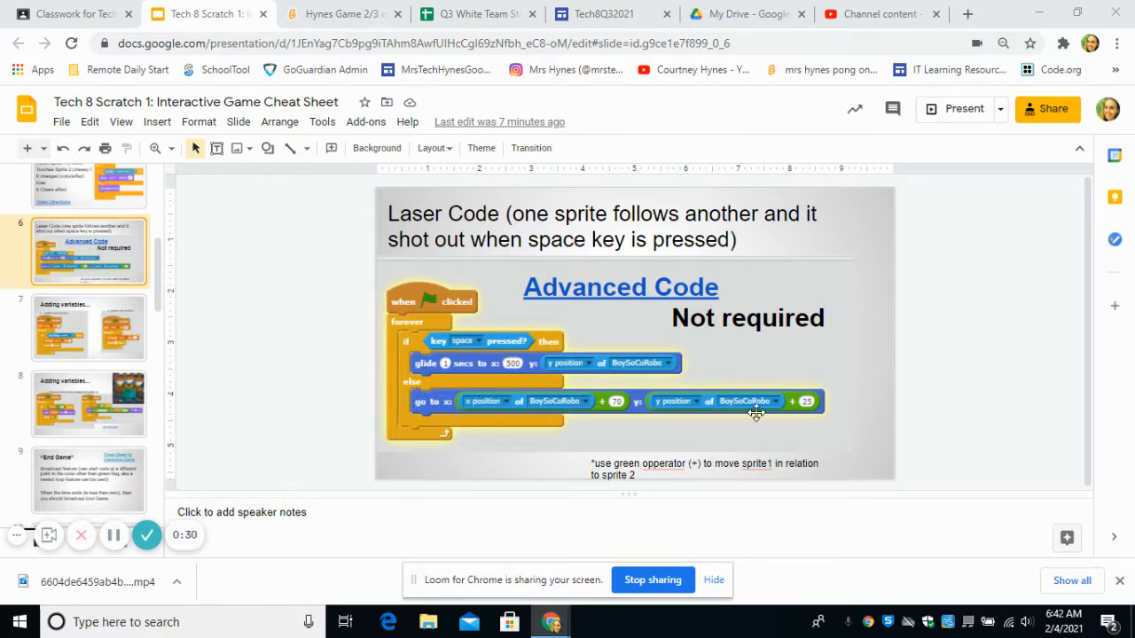
pyautogui.moveTo(547, 397)
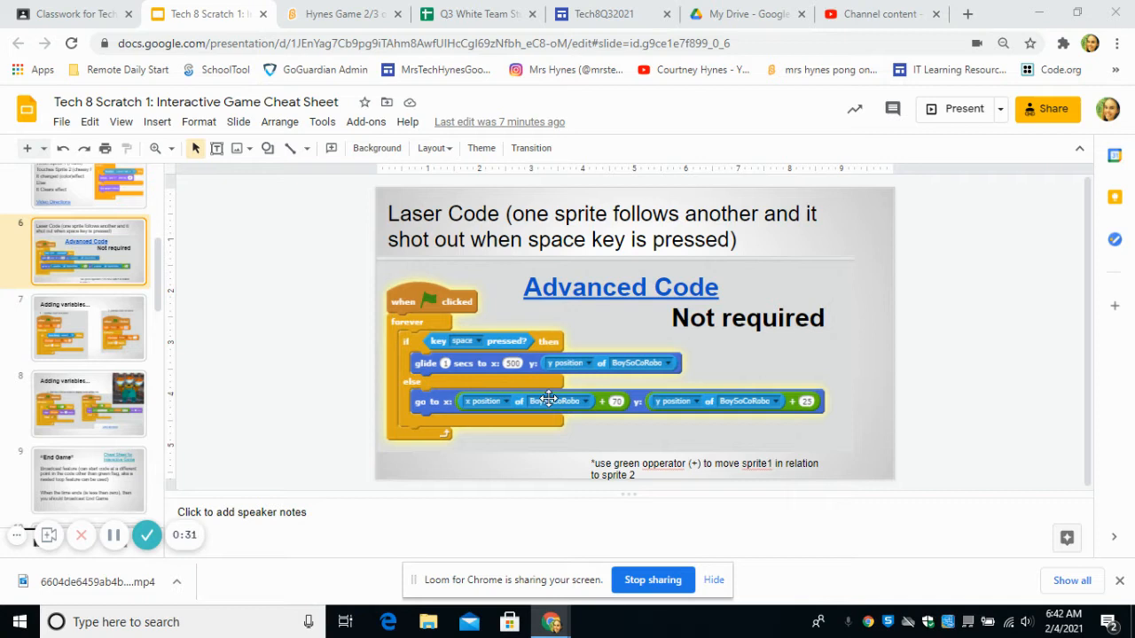
pyautogui.moveTo(468, 402)
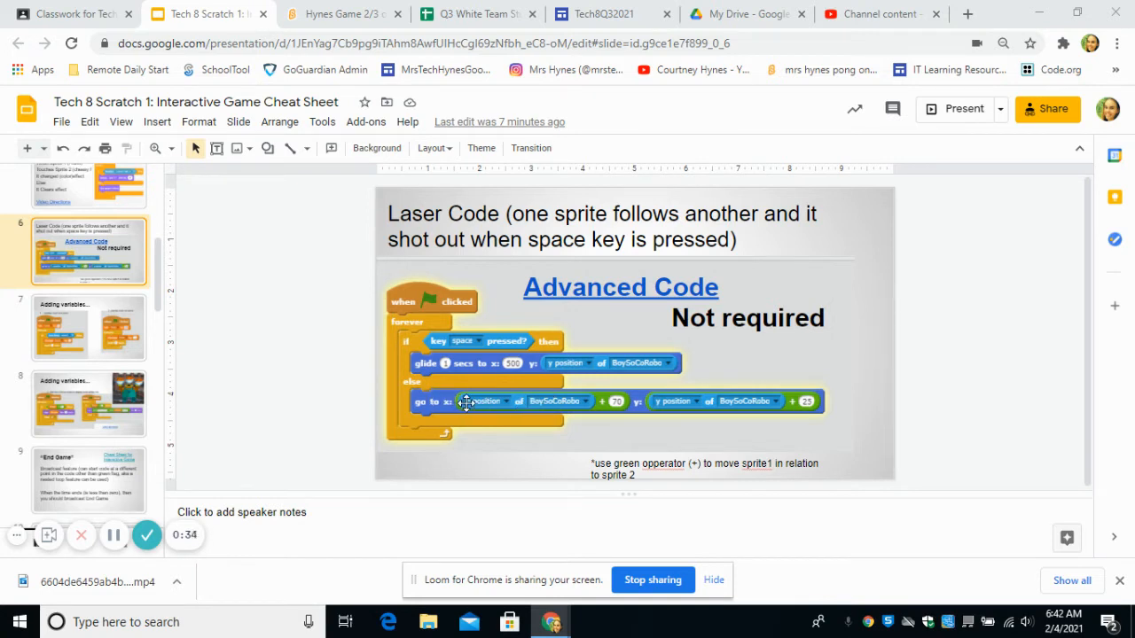
pyautogui.moveTo(864, 410)
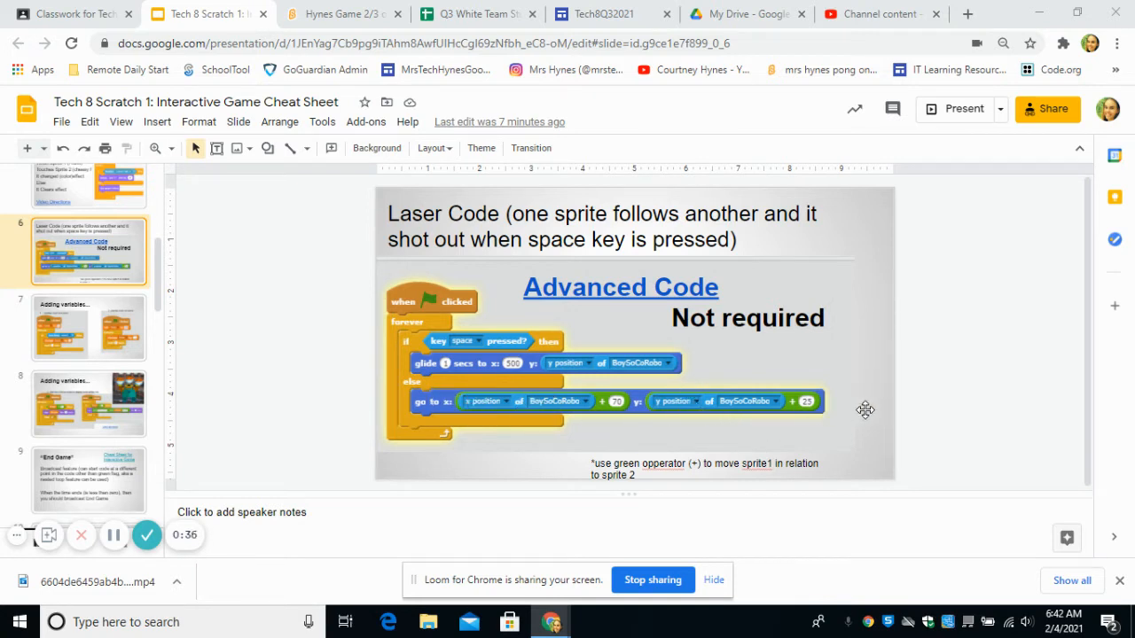
pyautogui.moveTo(607, 406)
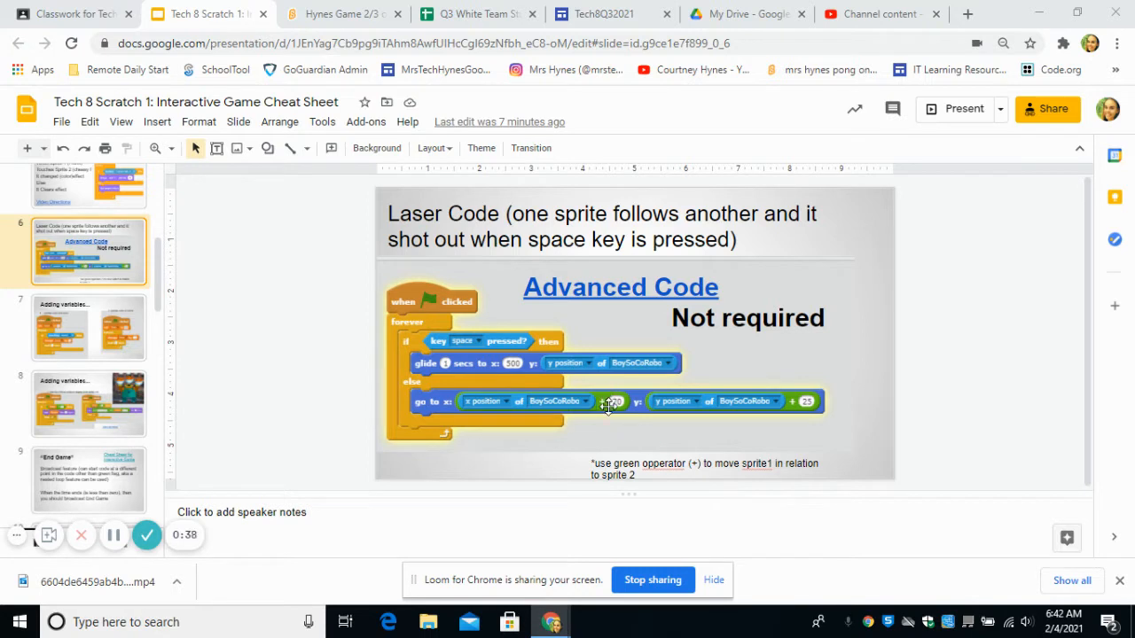
pyautogui.moveTo(590, 425)
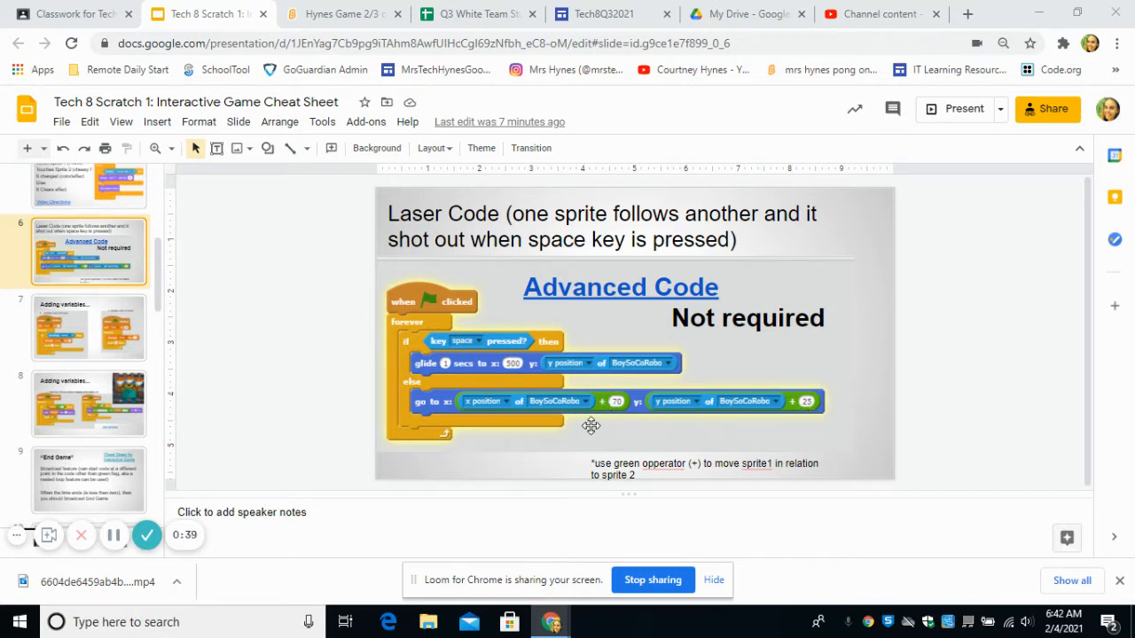
pyautogui.moveTo(626, 426)
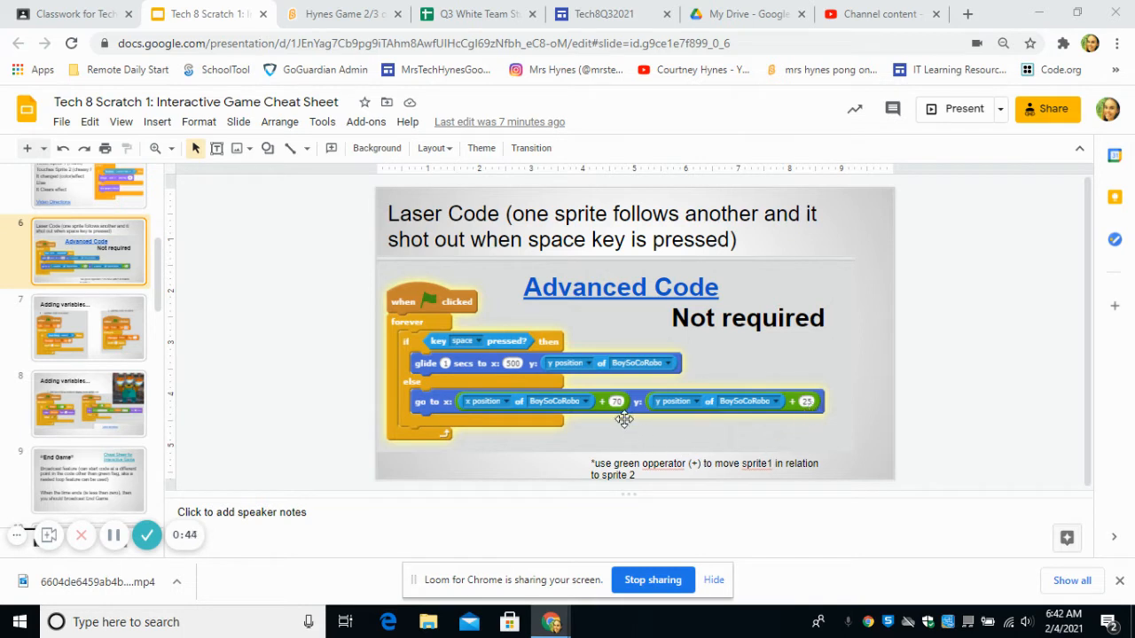
pyautogui.moveTo(401, 375)
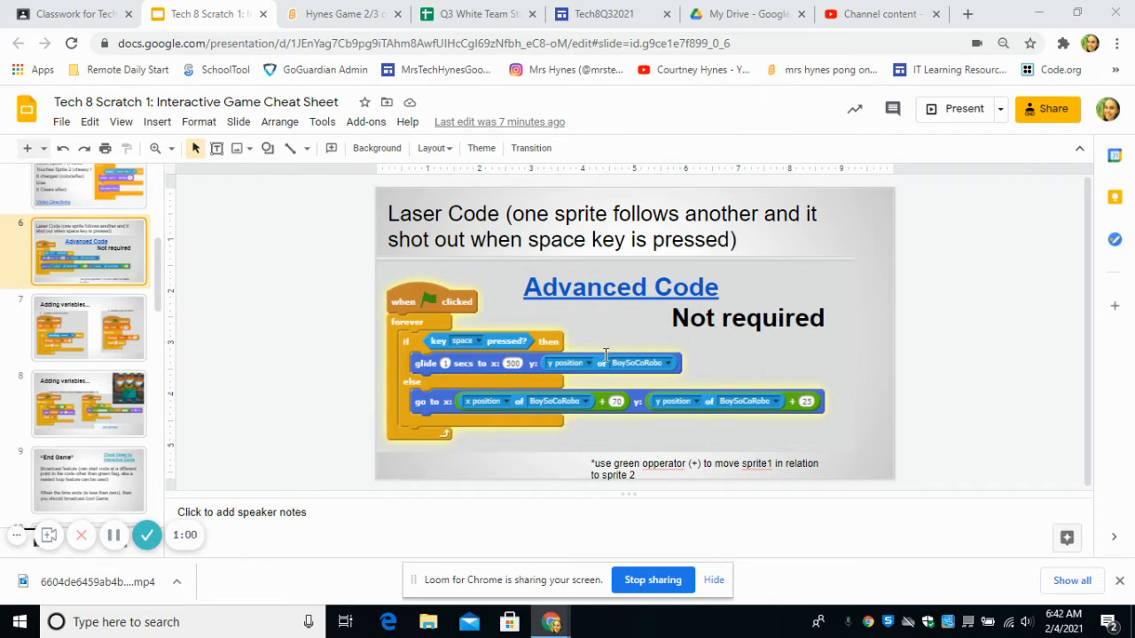
# Step: After reviewing the Laser Code slide, switch to the Hynes Game 2/3 Scratch tab
pyautogui.click(341, 14)
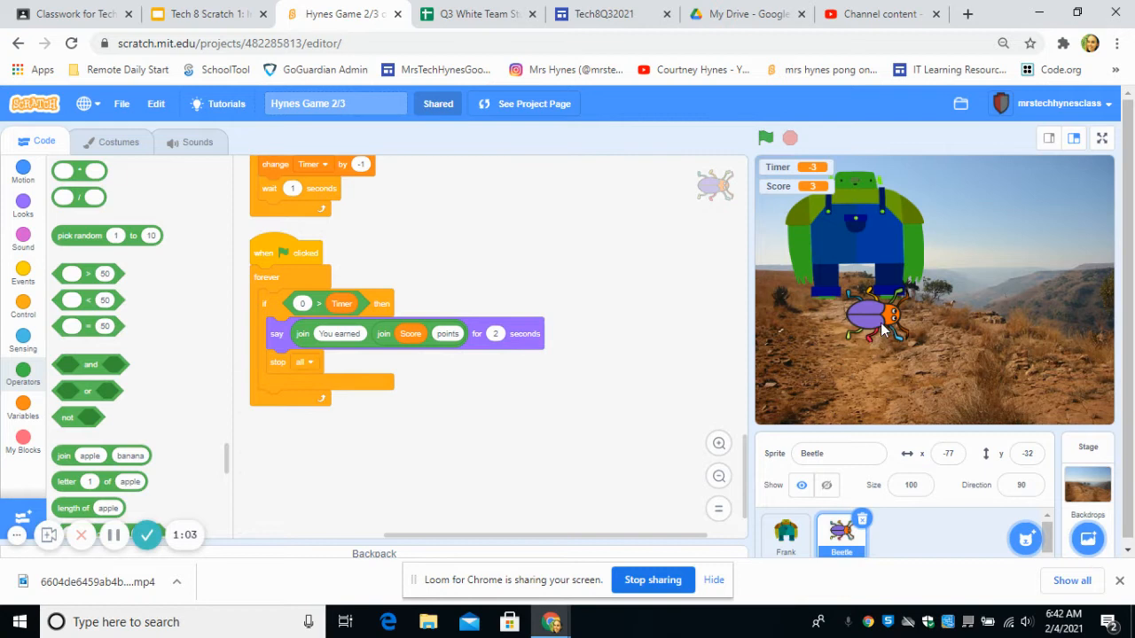
pyautogui.moveTo(1111, 537)
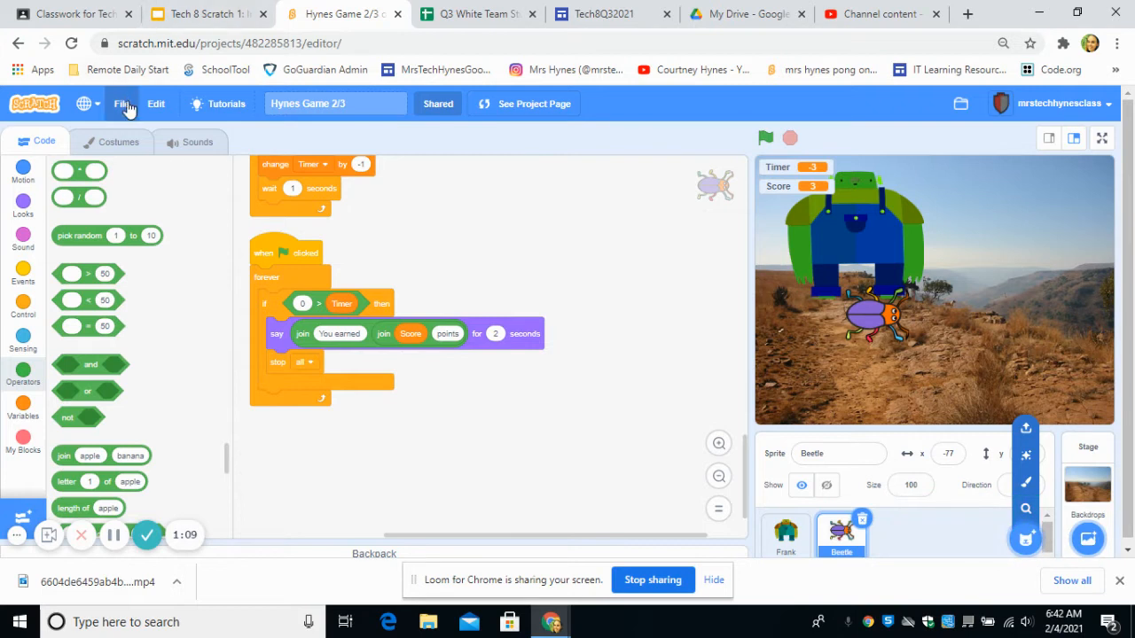
# Step: Save a copy of Hynes Game 2/3 and add 'advanced slide' to its title
pyautogui.click(120, 104)
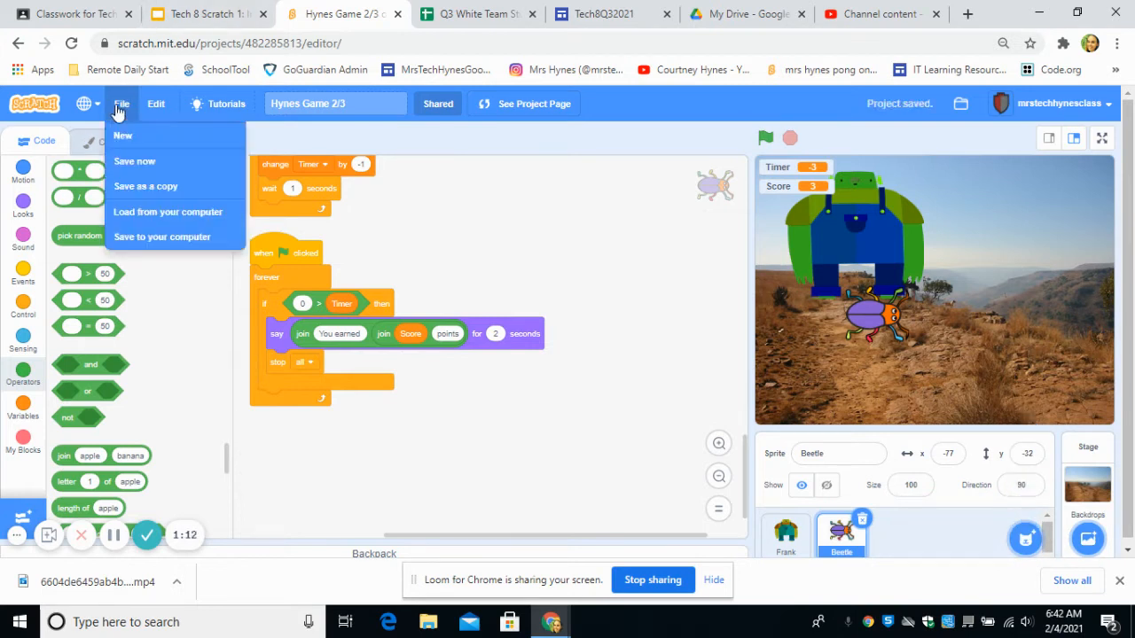
pyautogui.click(145, 186)
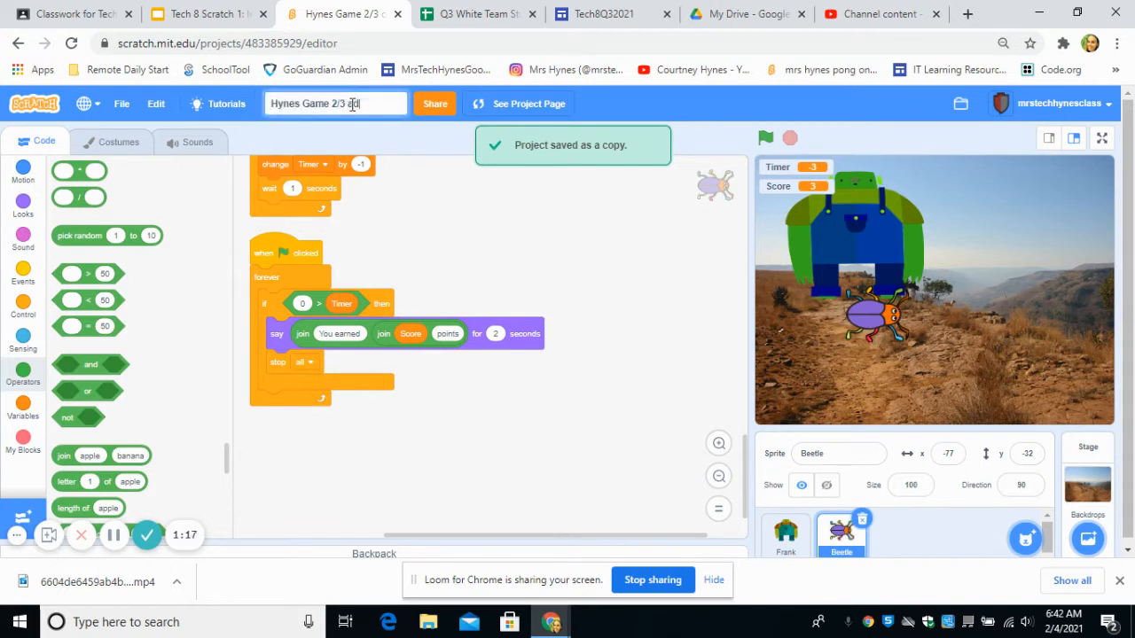
pyautogui.write('advanced slide')
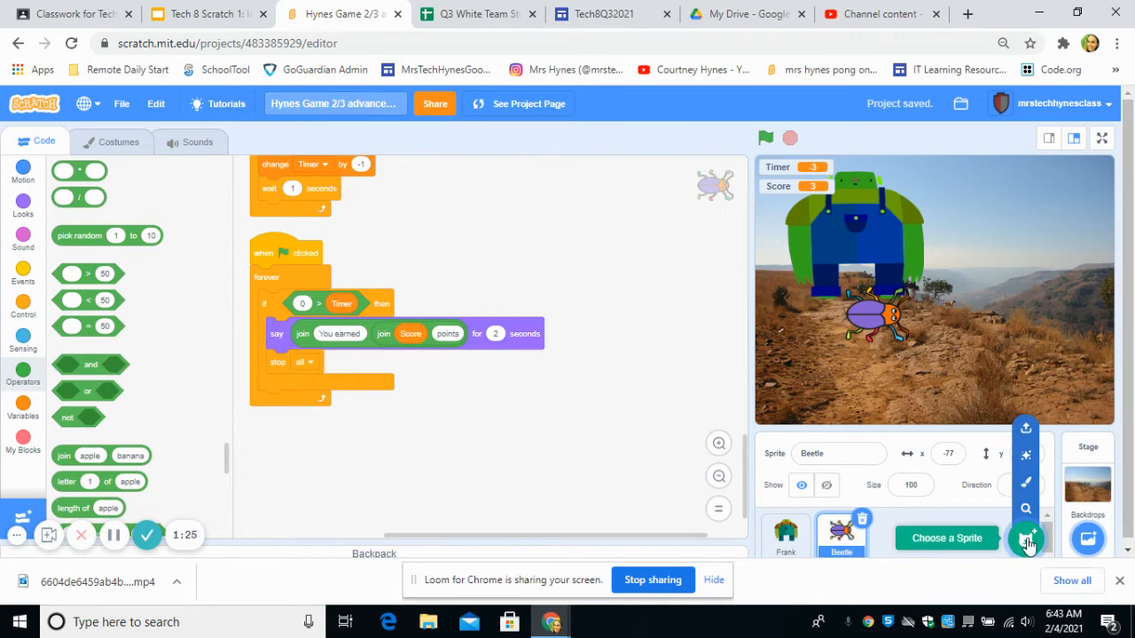
# Step: Add the Bananas sprite from the sprite library and start the game
pyautogui.click(1027, 538)
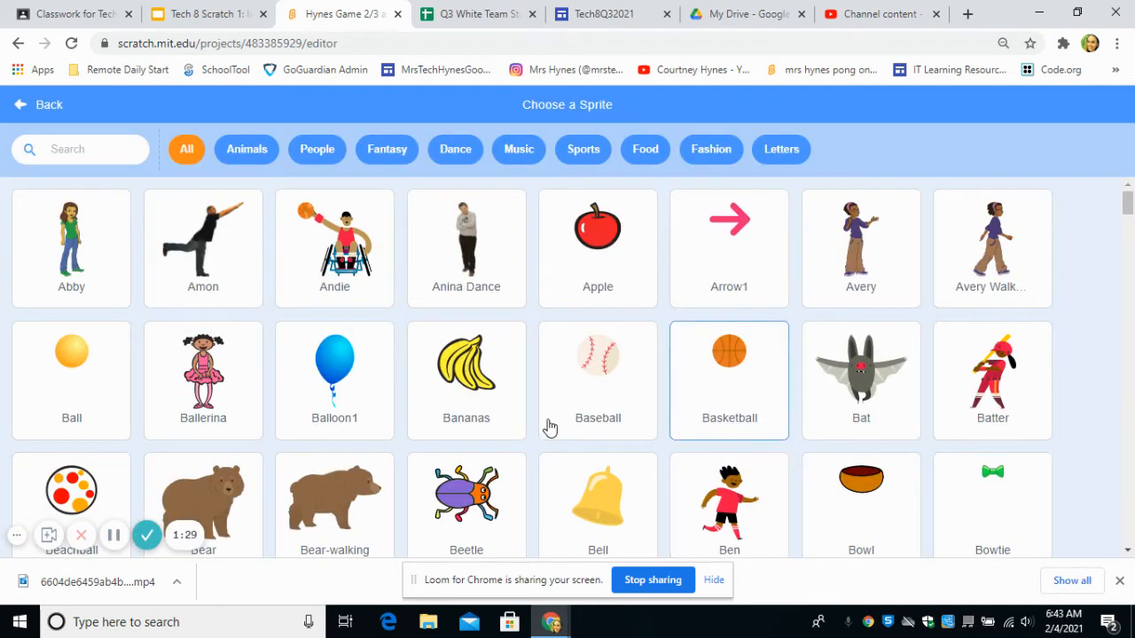
pyautogui.click(465, 368)
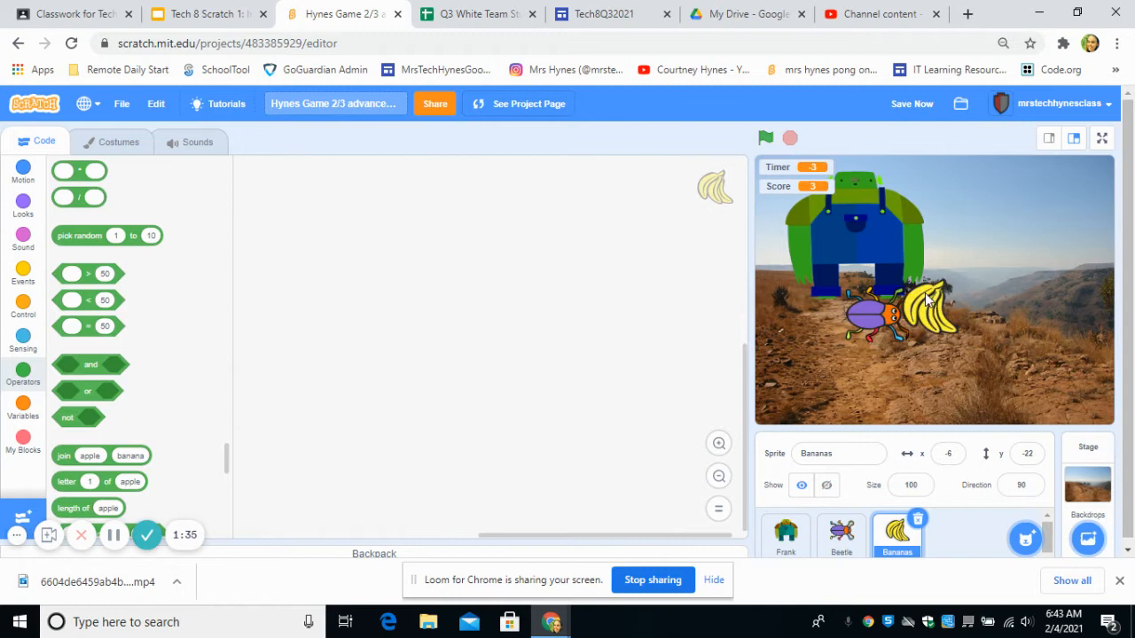
pyautogui.click(765, 139)
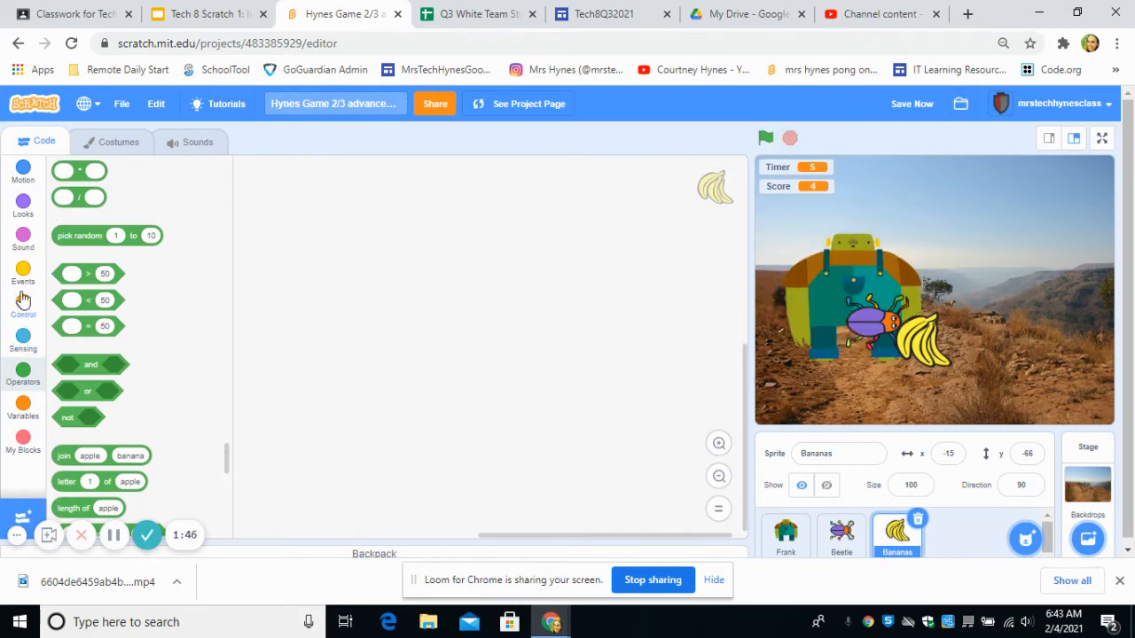
# Step: Build a green-flag script with a forever loop holding an if-else block
pyautogui.click(23, 274)
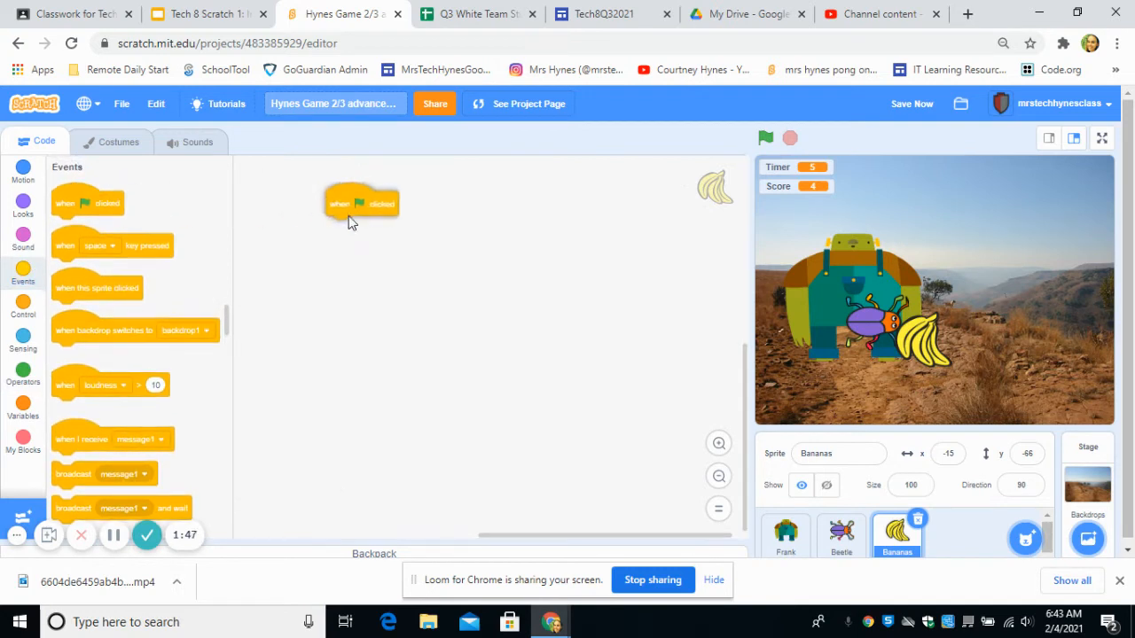
pyautogui.moveTo(360, 203); pyautogui.dragTo(426, 282)
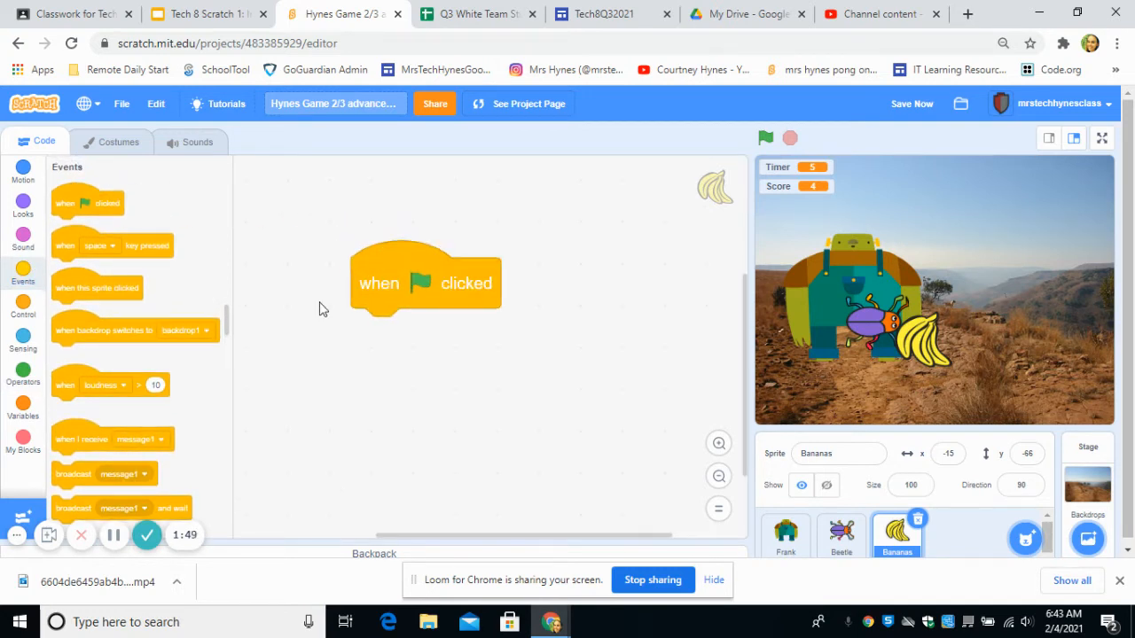
pyautogui.click(22, 306)
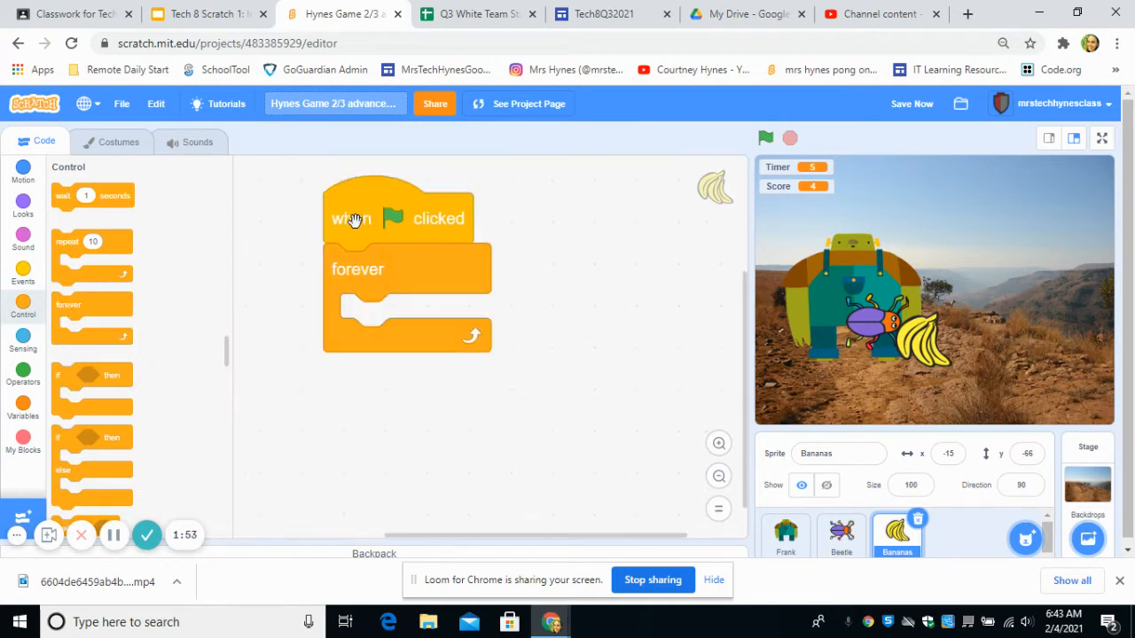
pyautogui.moveTo(92, 461); pyautogui.dragTo(408, 320)
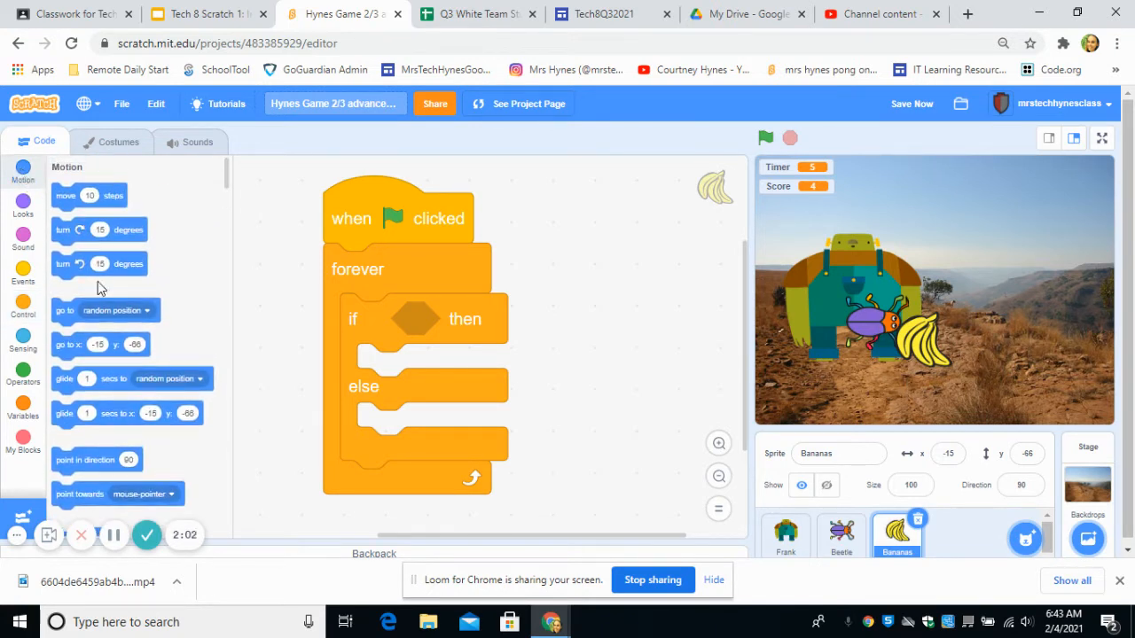
# Step: Place a go to x: y: block in the else branch instead of go to Beetle
pyautogui.click(145, 310)
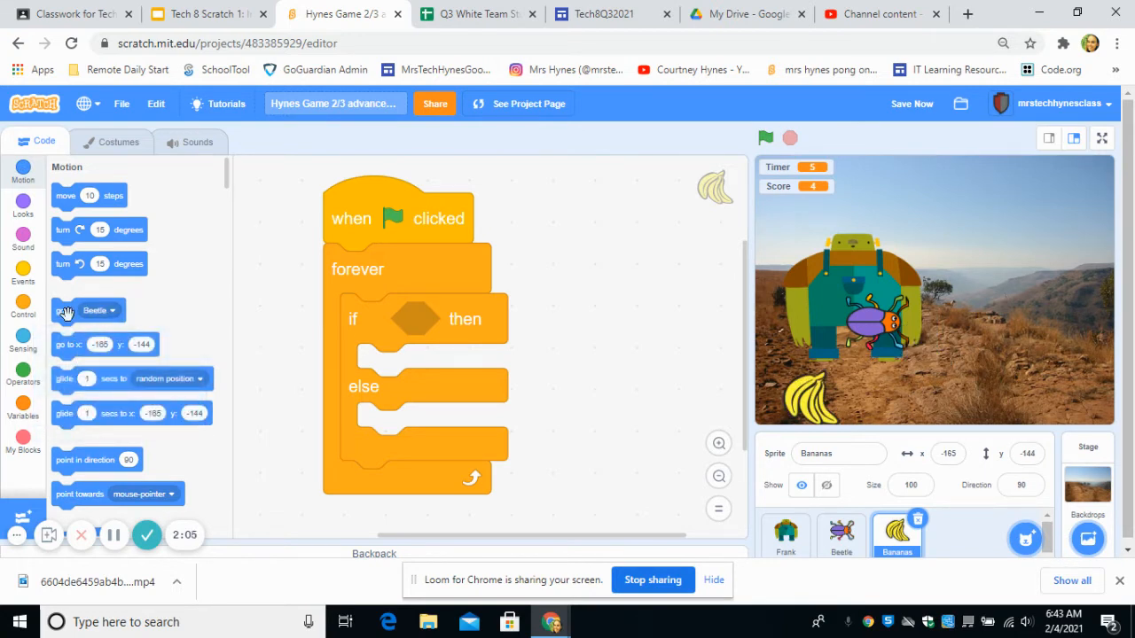
pyautogui.moveTo(87, 310); pyautogui.dragTo(432, 427)
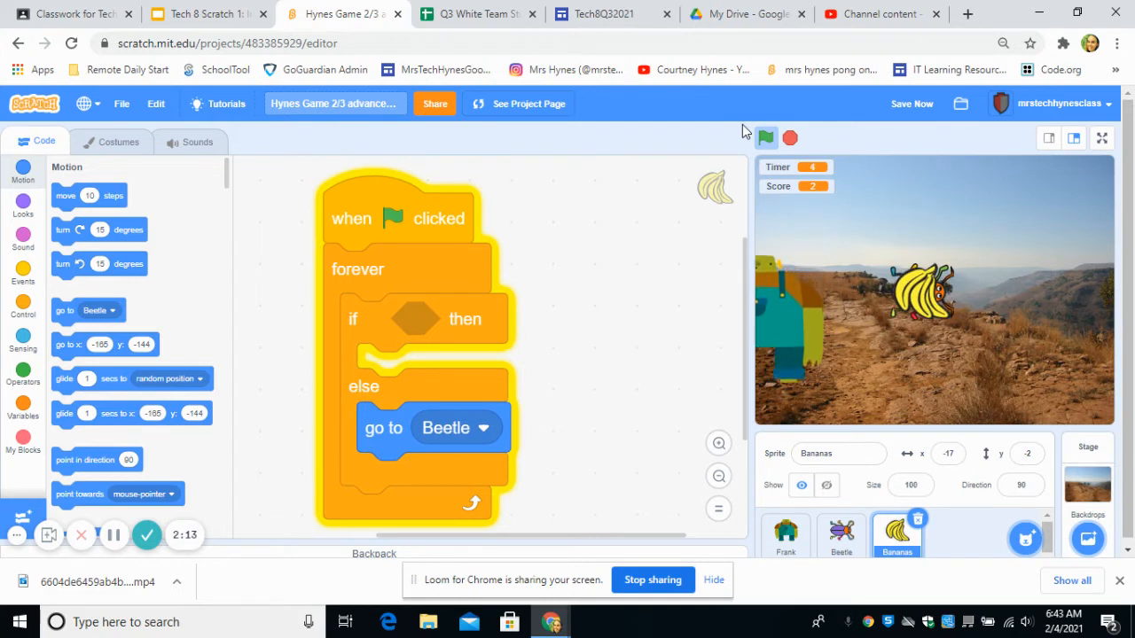
pyautogui.moveTo(433, 427); pyautogui.dragTo(217, 290)
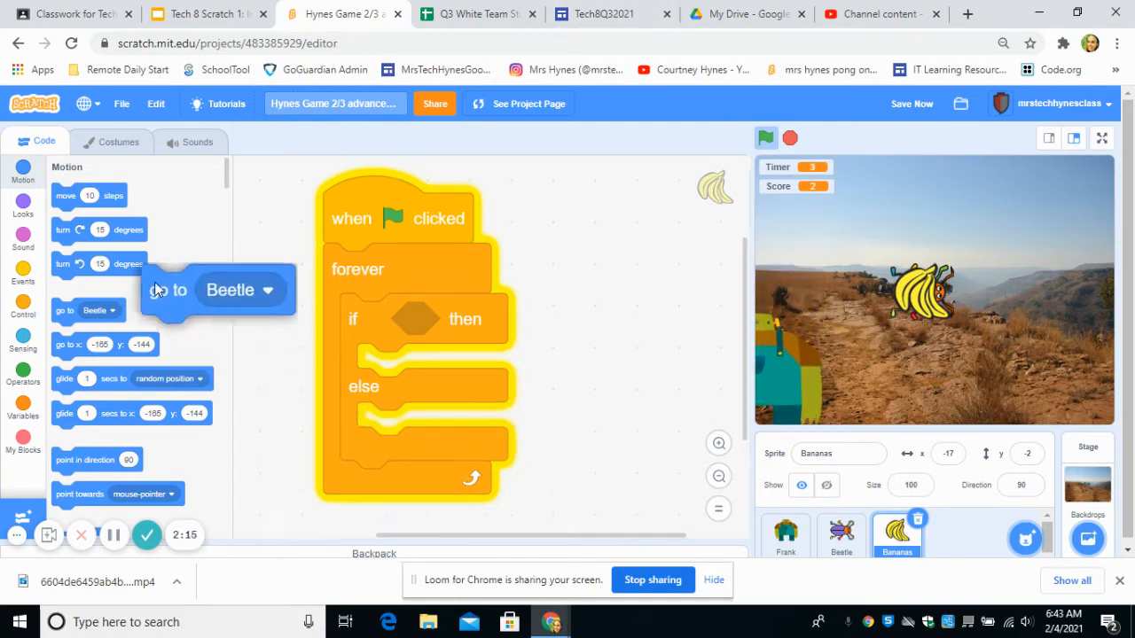
pyautogui.moveTo(217, 289); pyautogui.dragTo(634, 481)
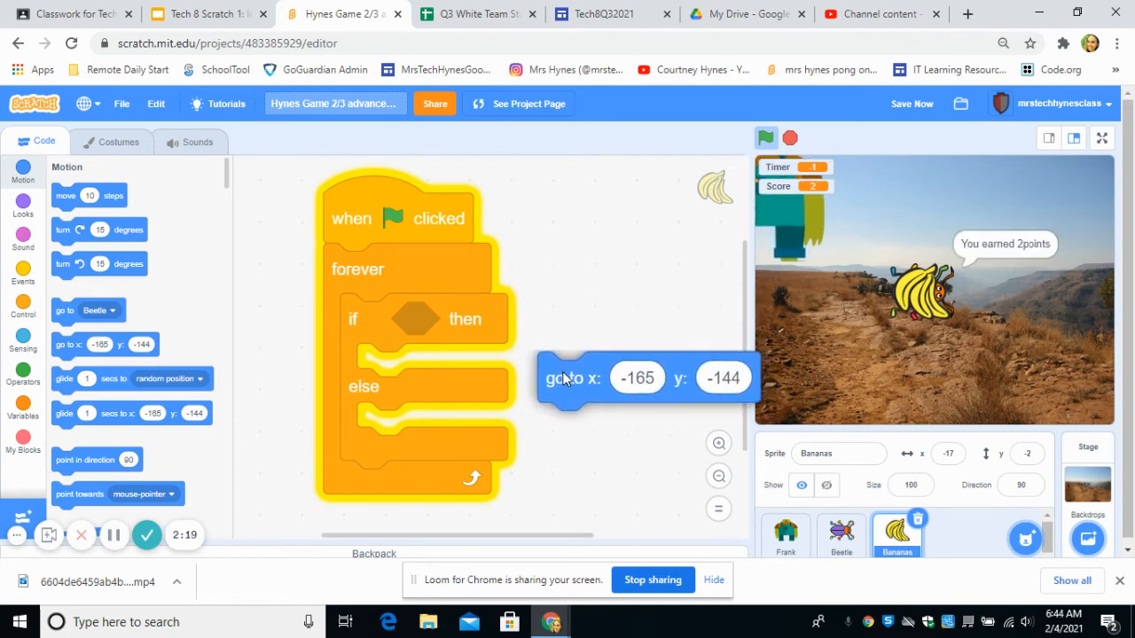
pyautogui.moveTo(647, 377); pyautogui.dragTo(395, 433)
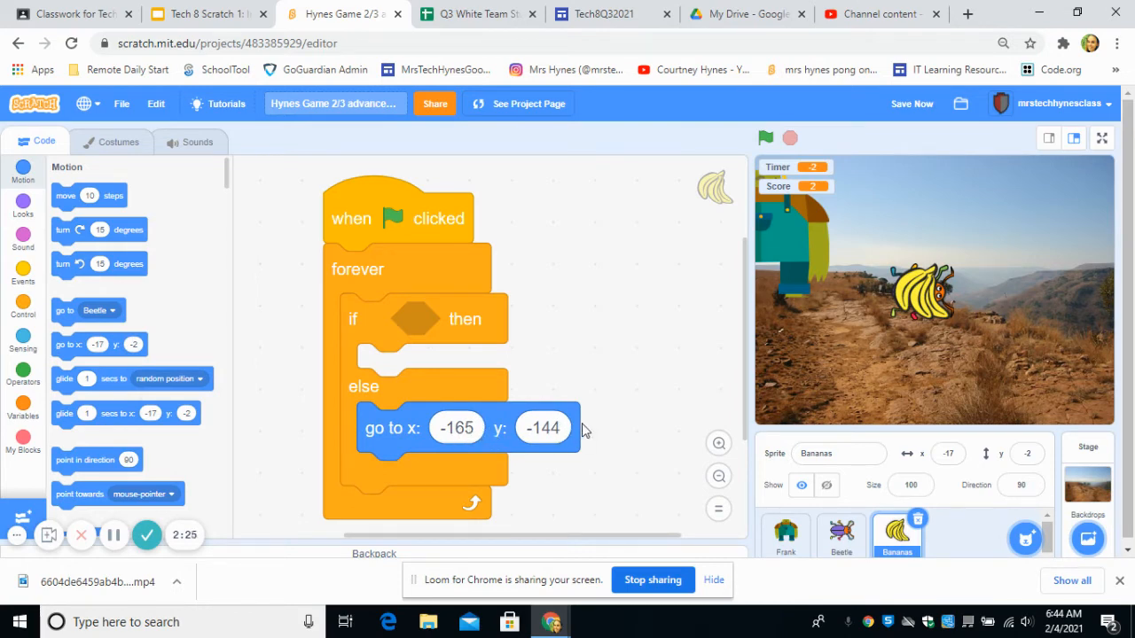
# Step: Bring up the Operators blocks to find the + block for x and y
pyautogui.click(23, 372)
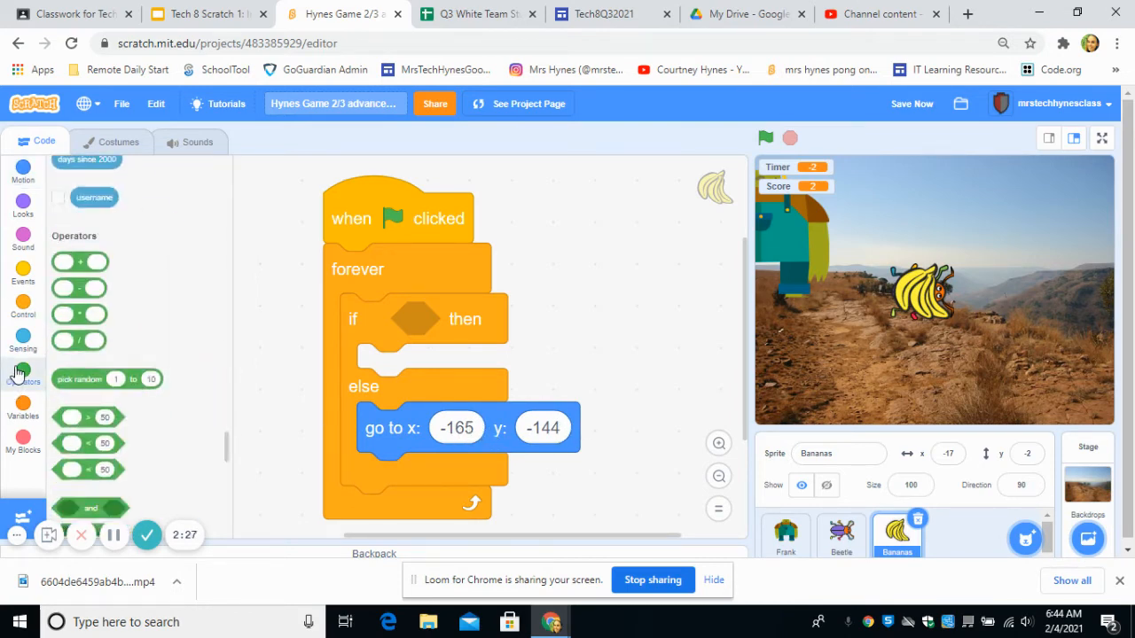
pyautogui.scroll(-3)
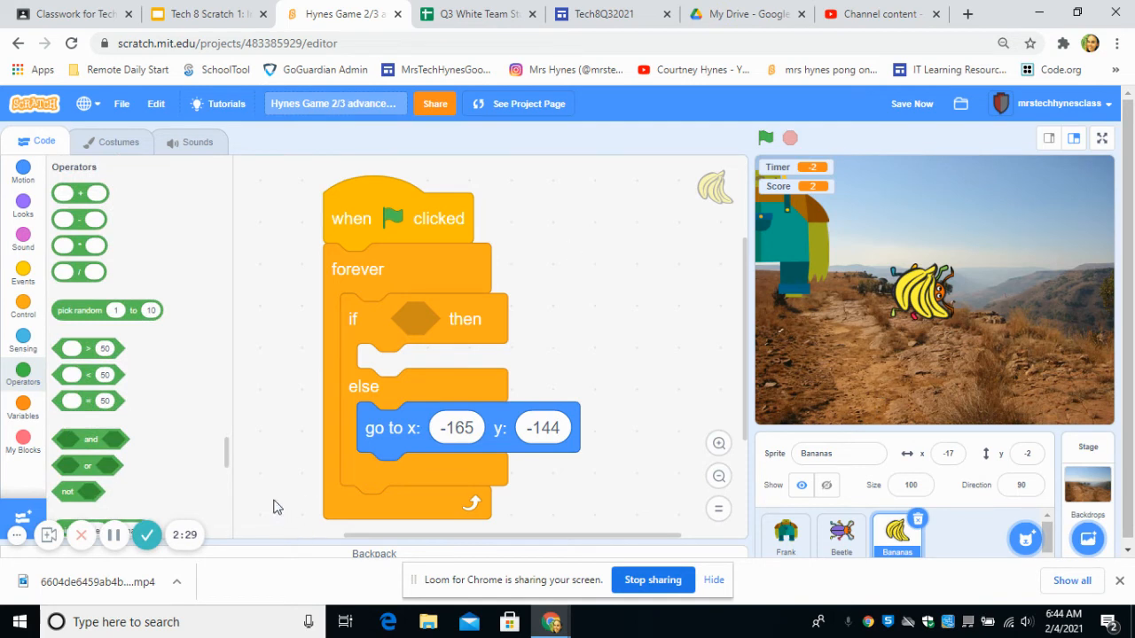
pyautogui.moveTo(93, 210)
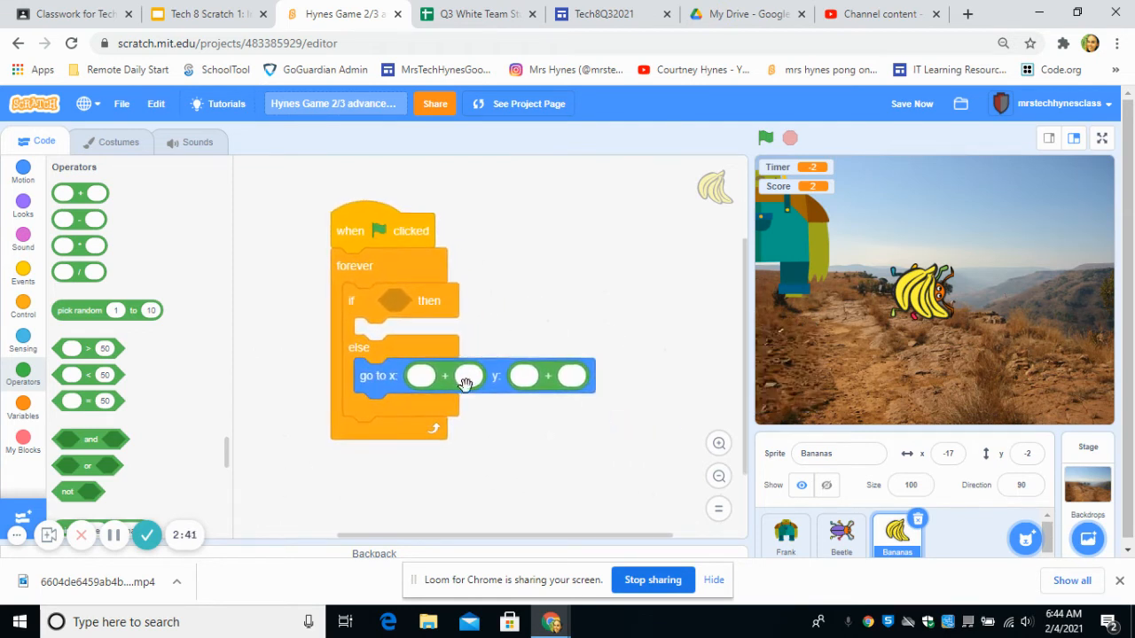
# Step: Drop Beetle's x position and y position sensing blocks into the + inputs
pyautogui.click(22, 340)
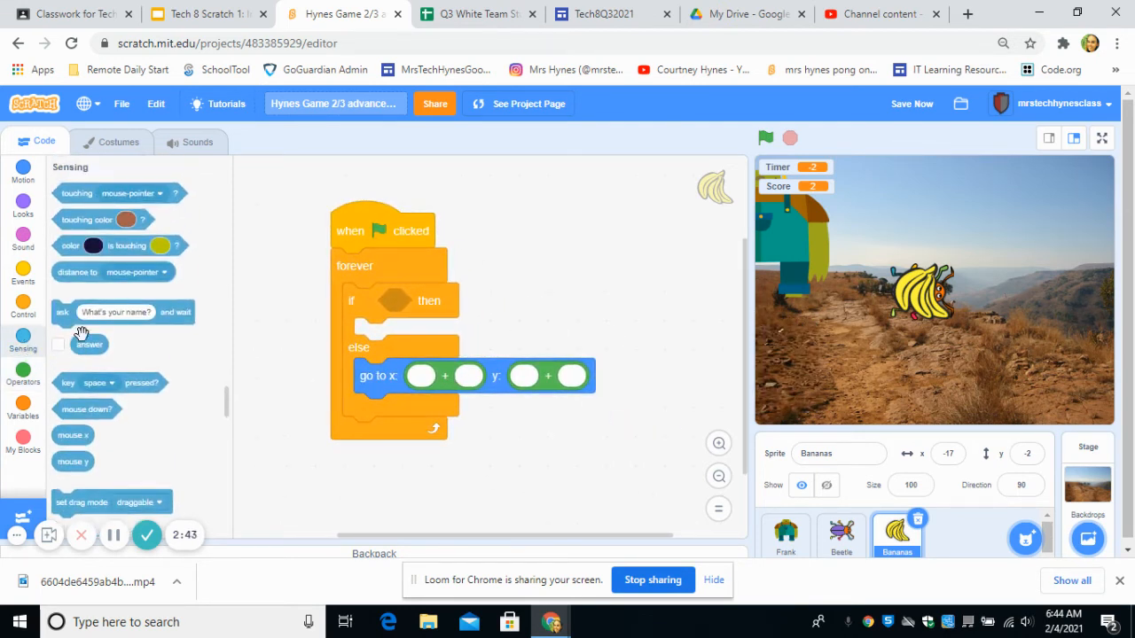
pyautogui.scroll(-3)
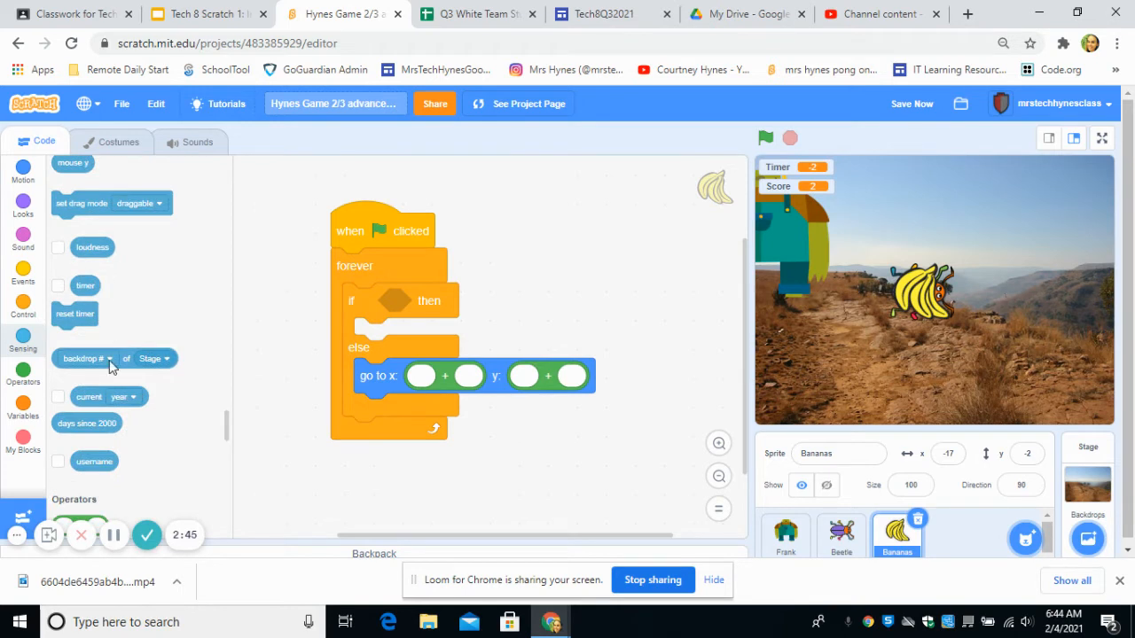
pyautogui.moveTo(100, 455)
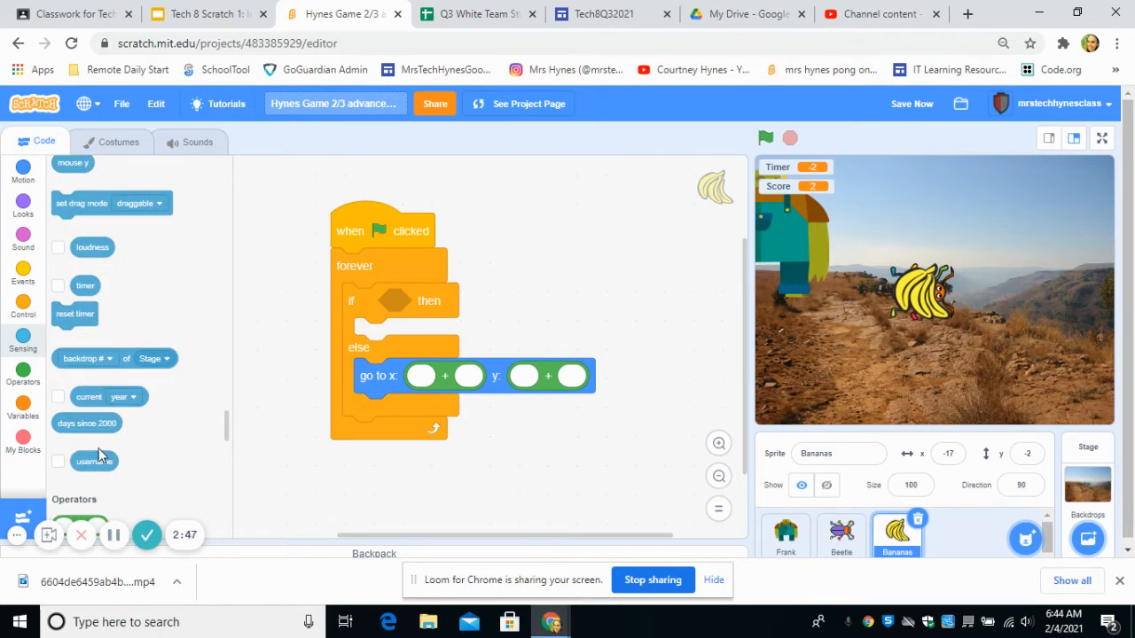
pyautogui.moveTo(72, 372)
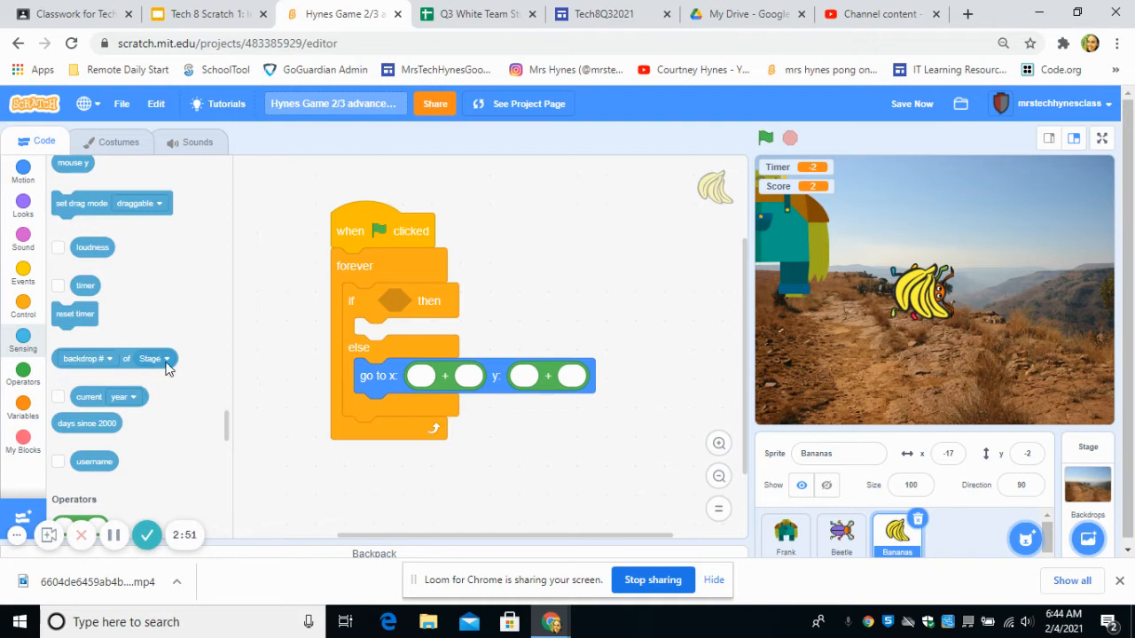
pyautogui.click(154, 358)
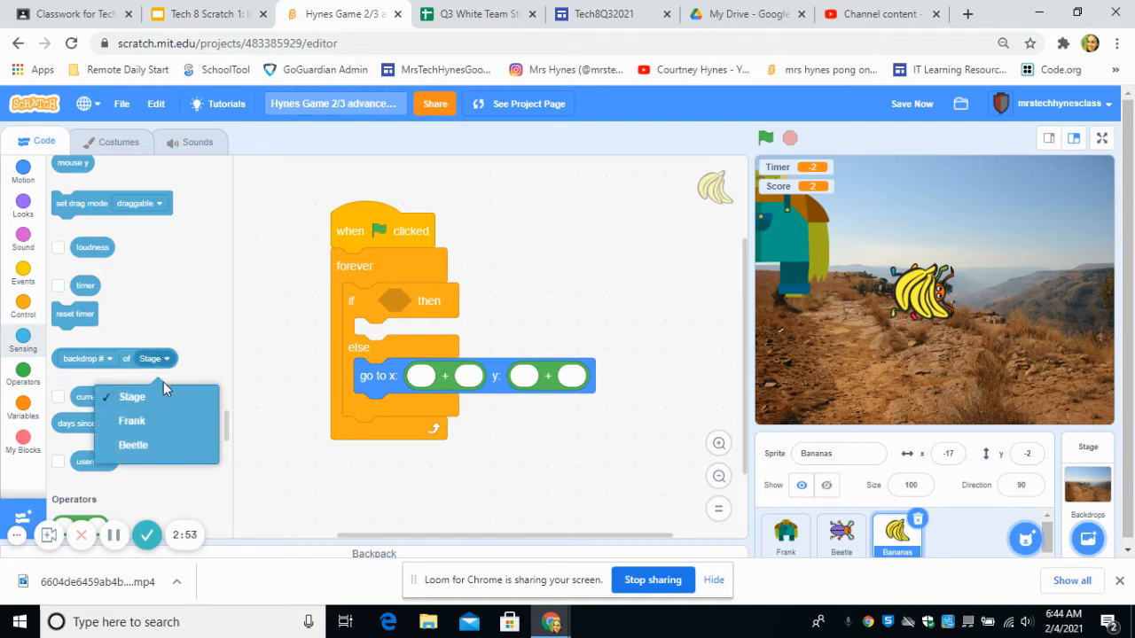
pyautogui.click(133, 444)
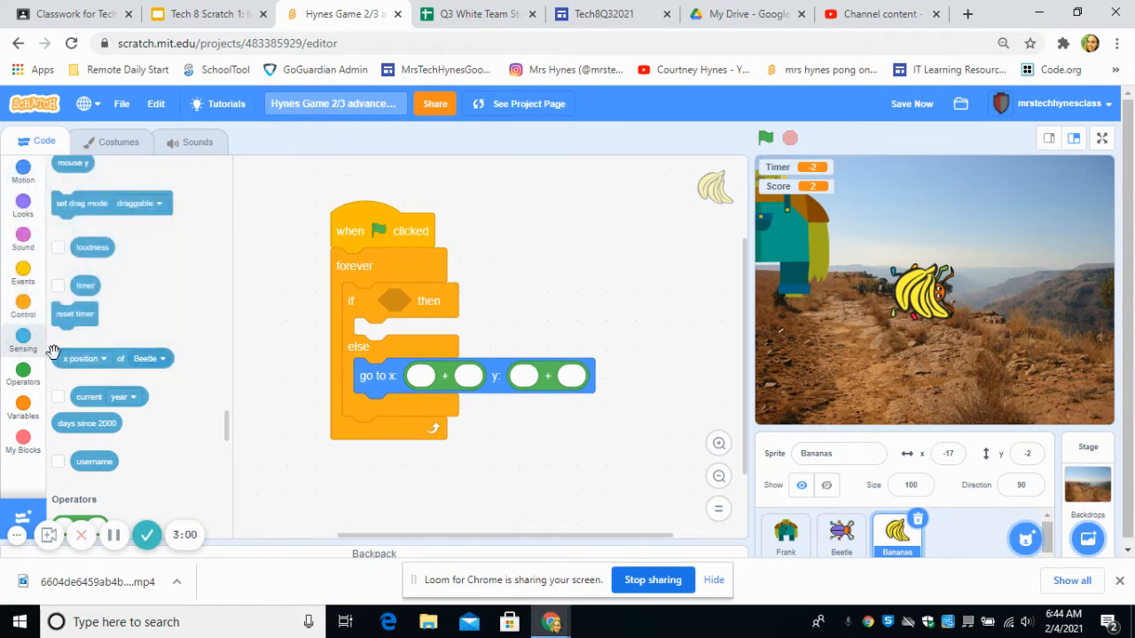
pyautogui.moveTo(82, 358); pyautogui.dragTo(421, 376)
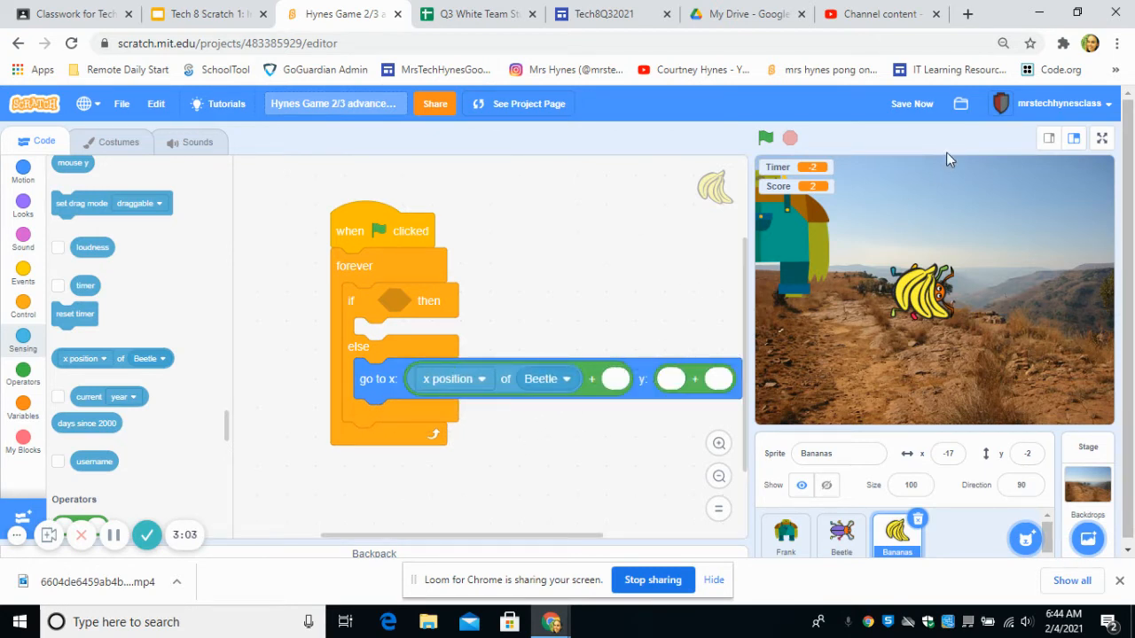
pyautogui.click(1074, 137)
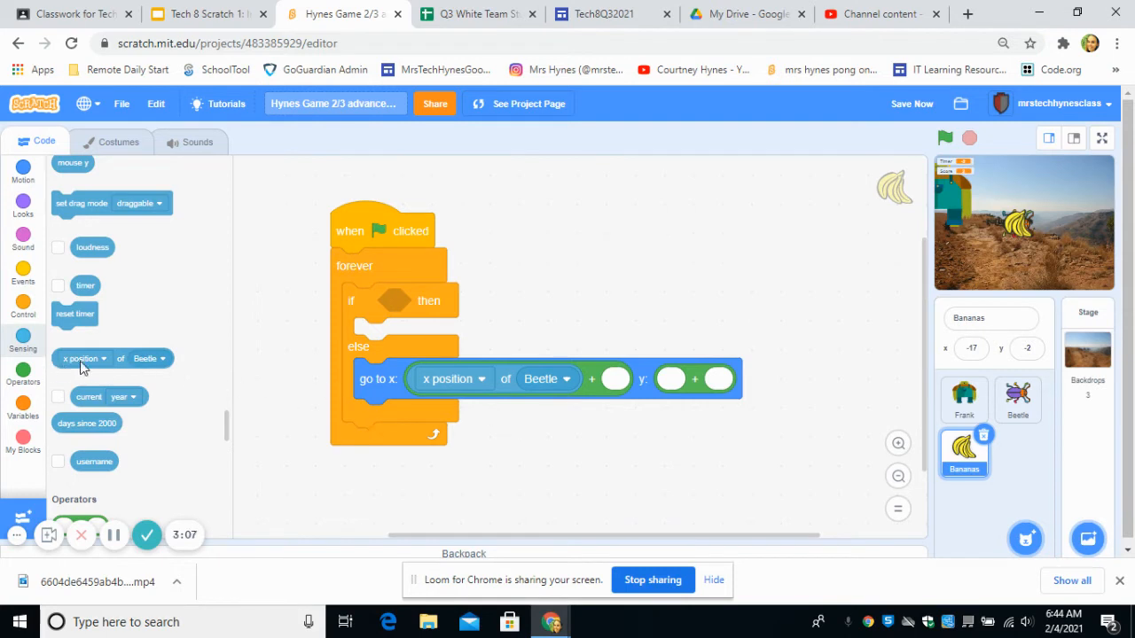
pyautogui.click(80, 358)
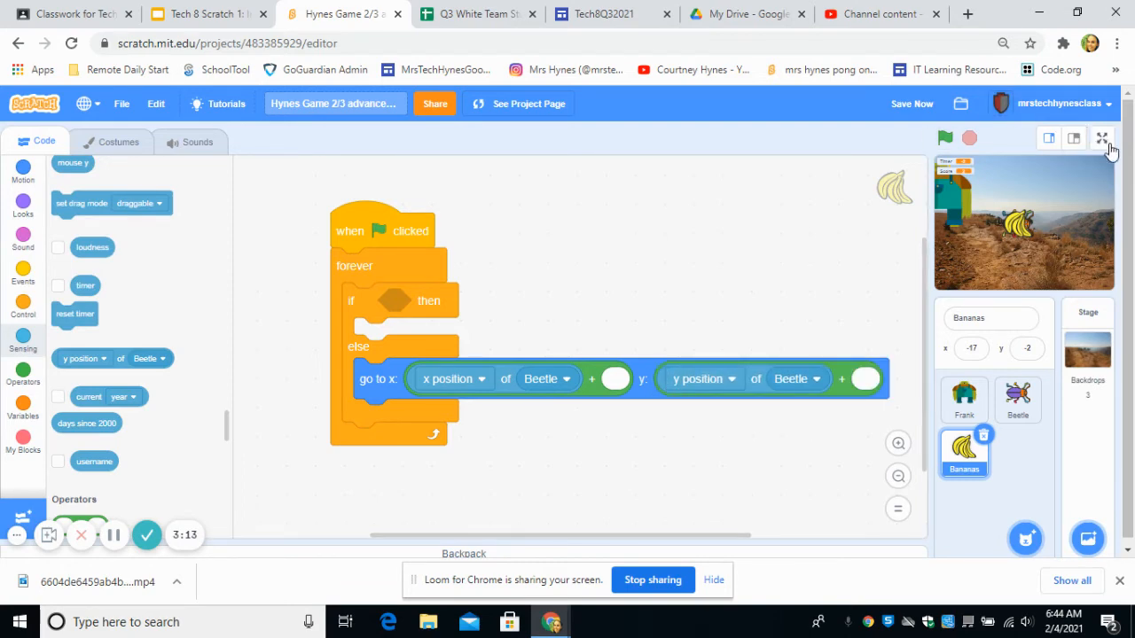
pyautogui.click(1102, 139)
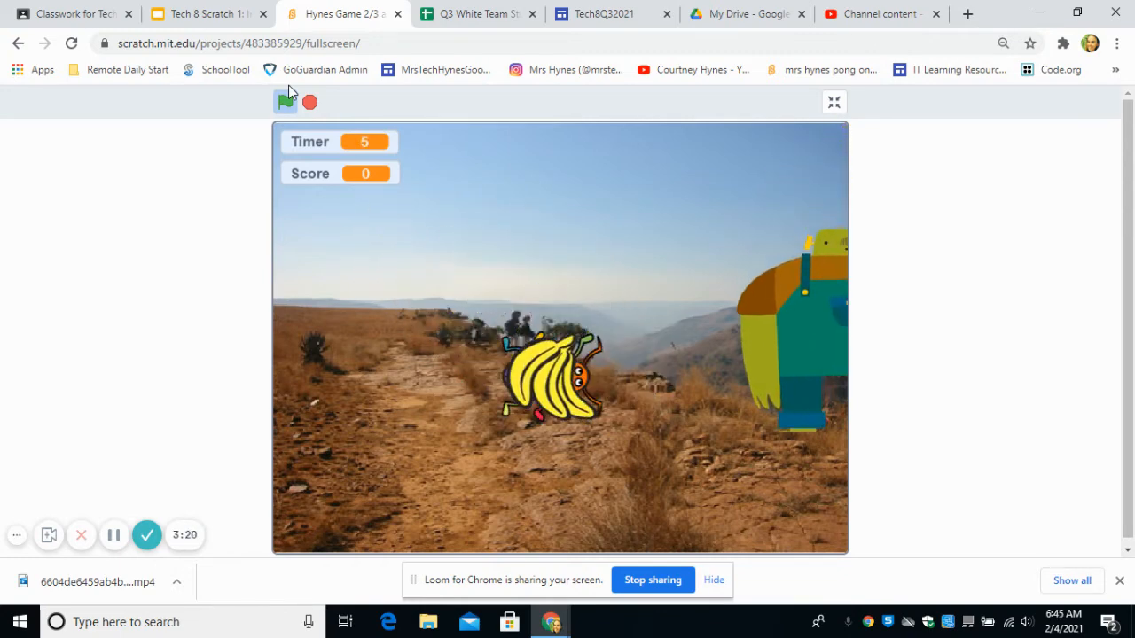
# Step: Test x offsets of 50 and 100 while running the game, settling on 80
pyautogui.click(834, 102)
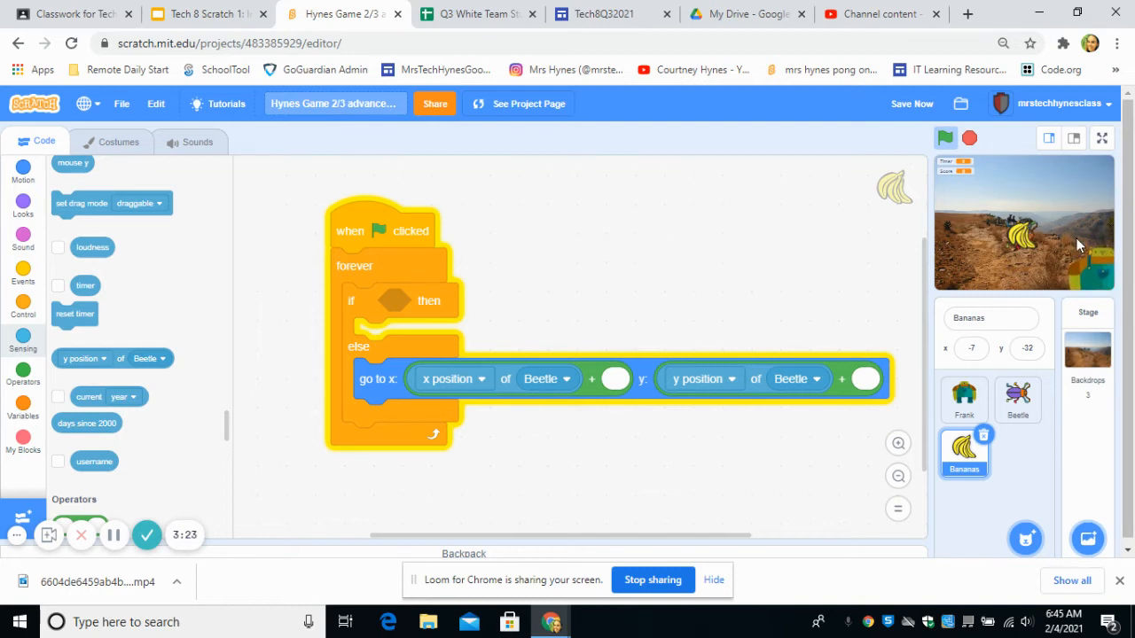
pyautogui.click(615, 378)
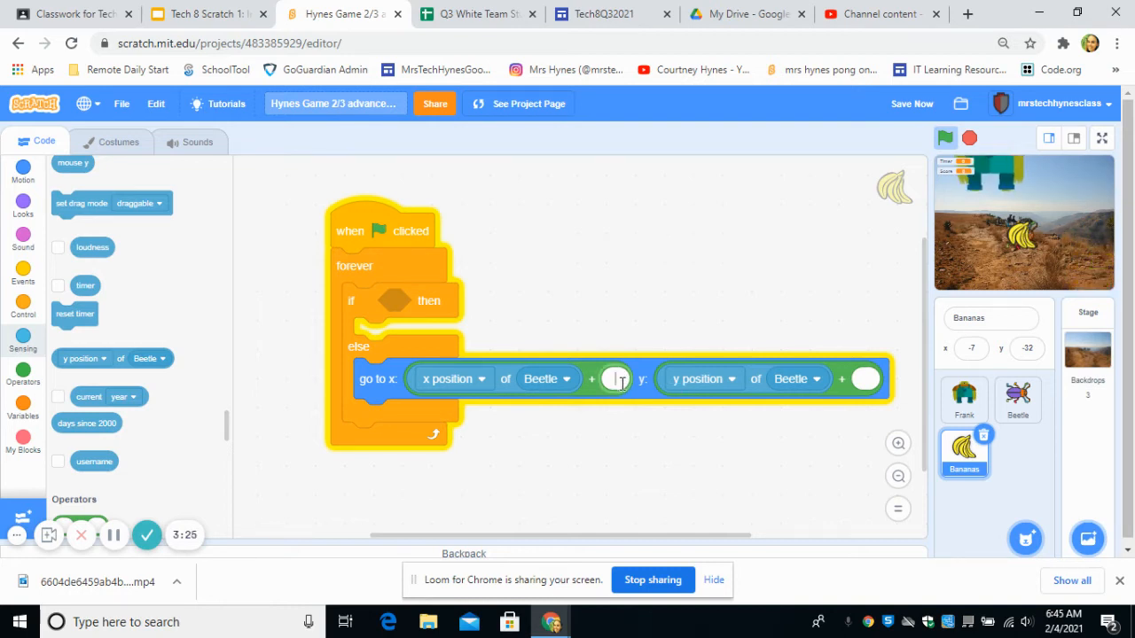
pyautogui.write('50')
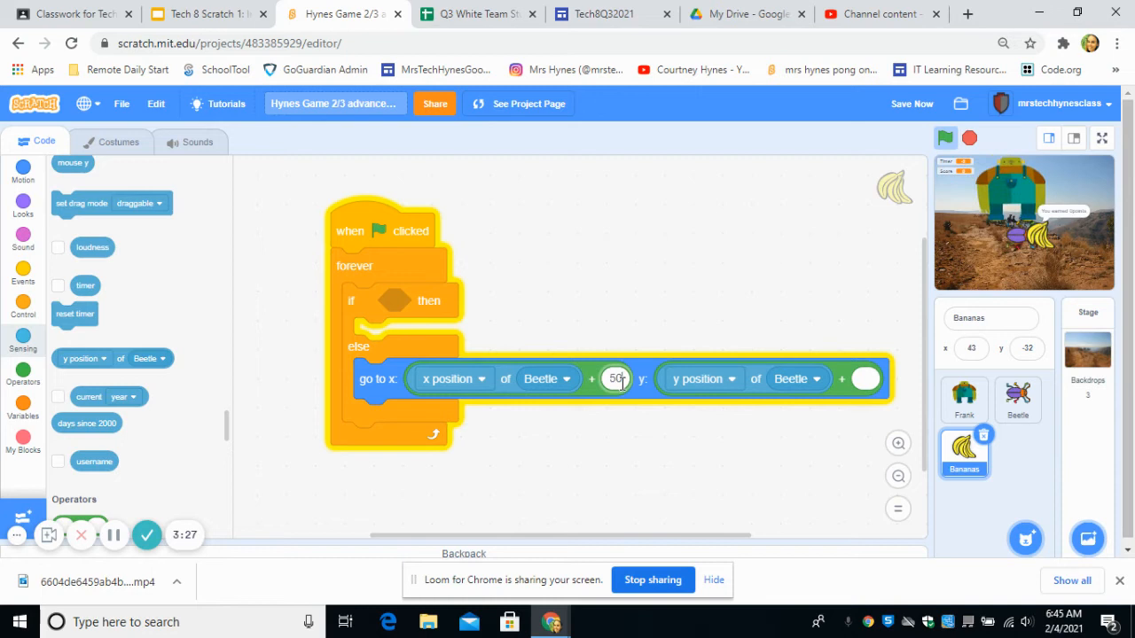
pyautogui.tripleClick(616, 379)
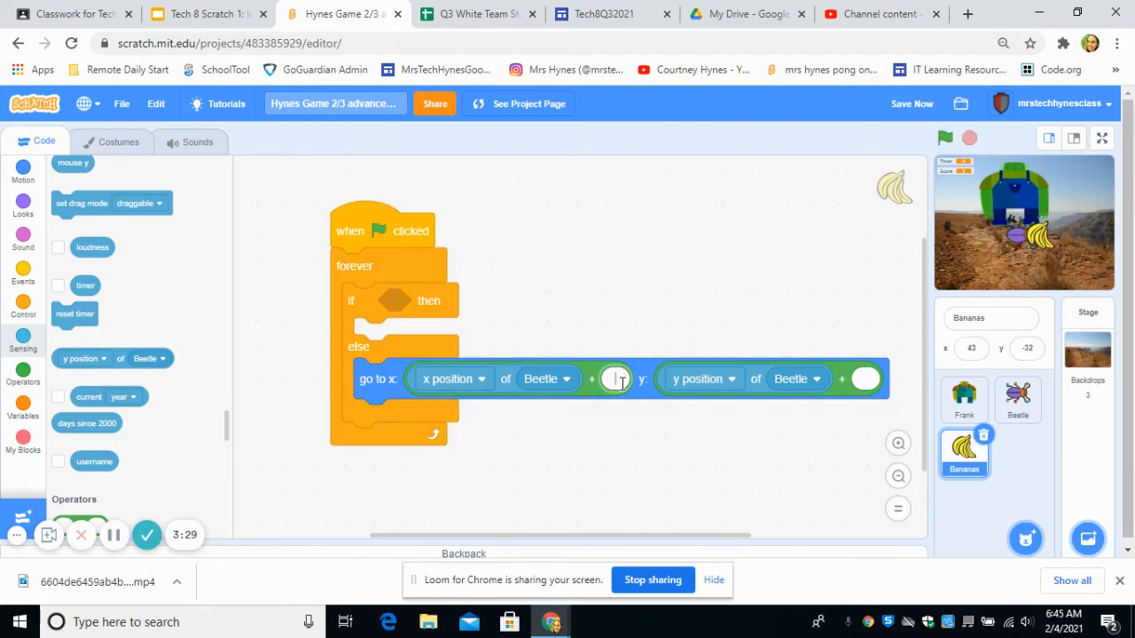
pyautogui.write('8')
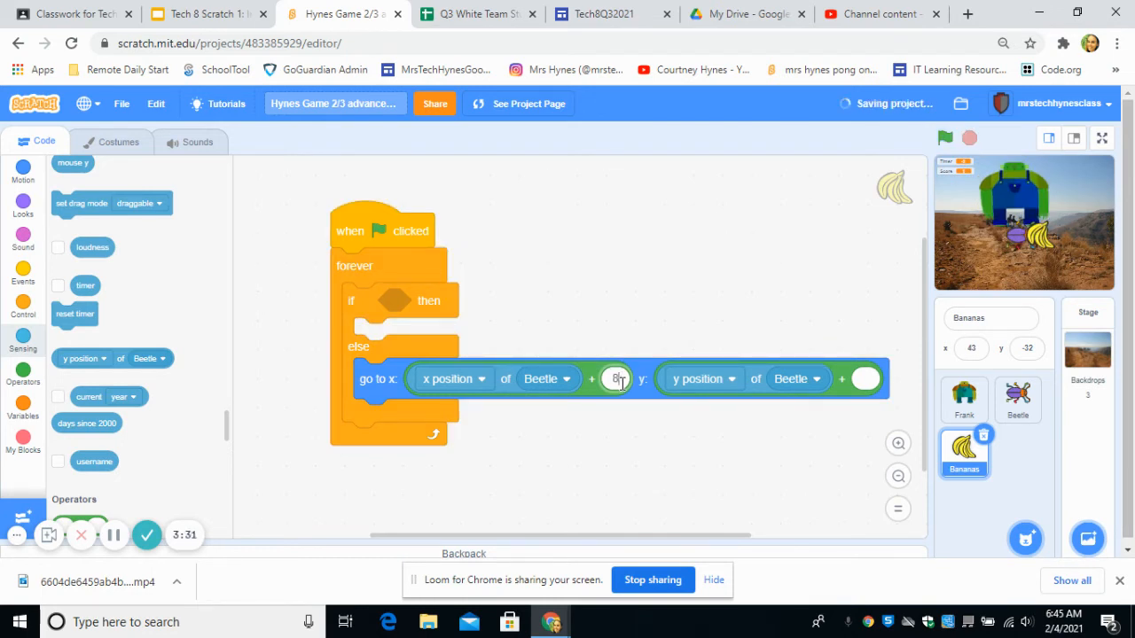
pyautogui.write('100')
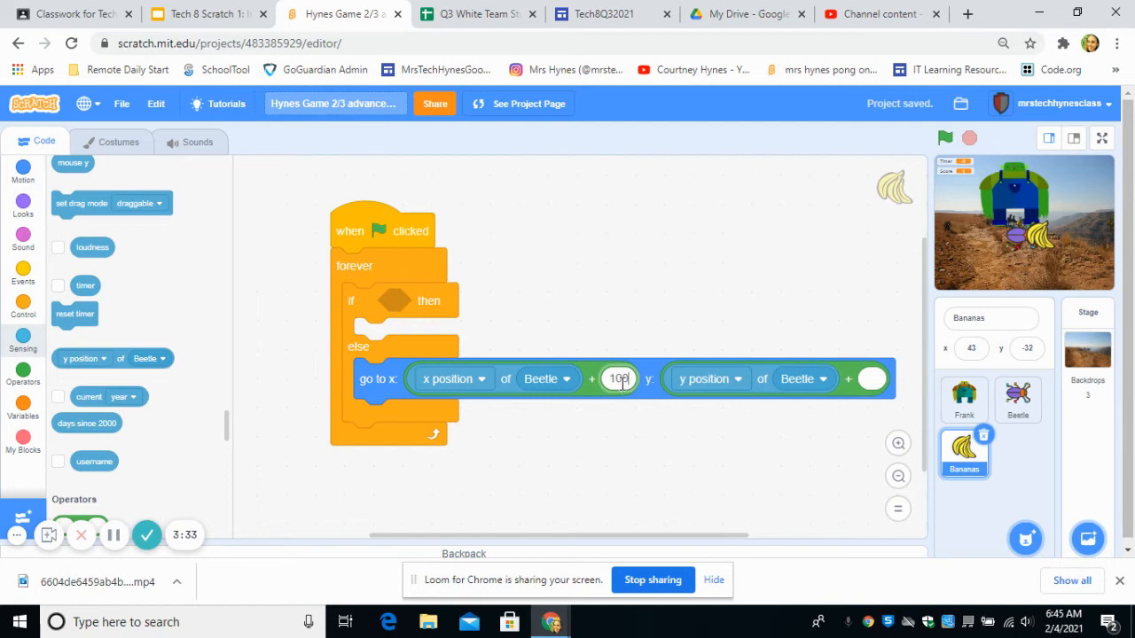
pyautogui.click(945, 137)
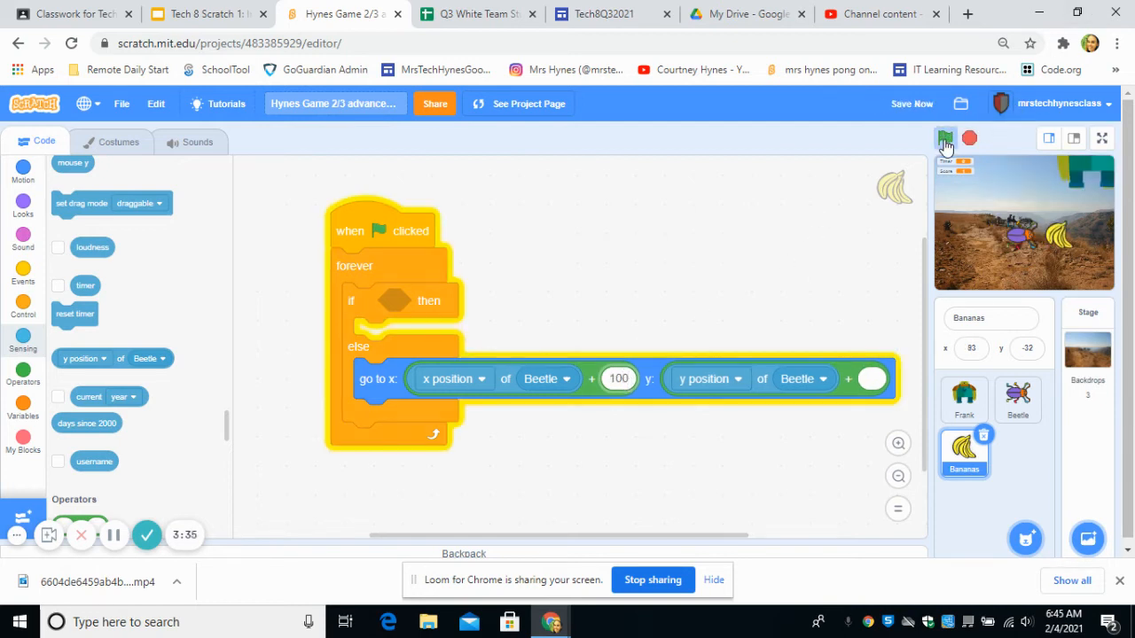
pyautogui.click(945, 137)
pyautogui.write('80')
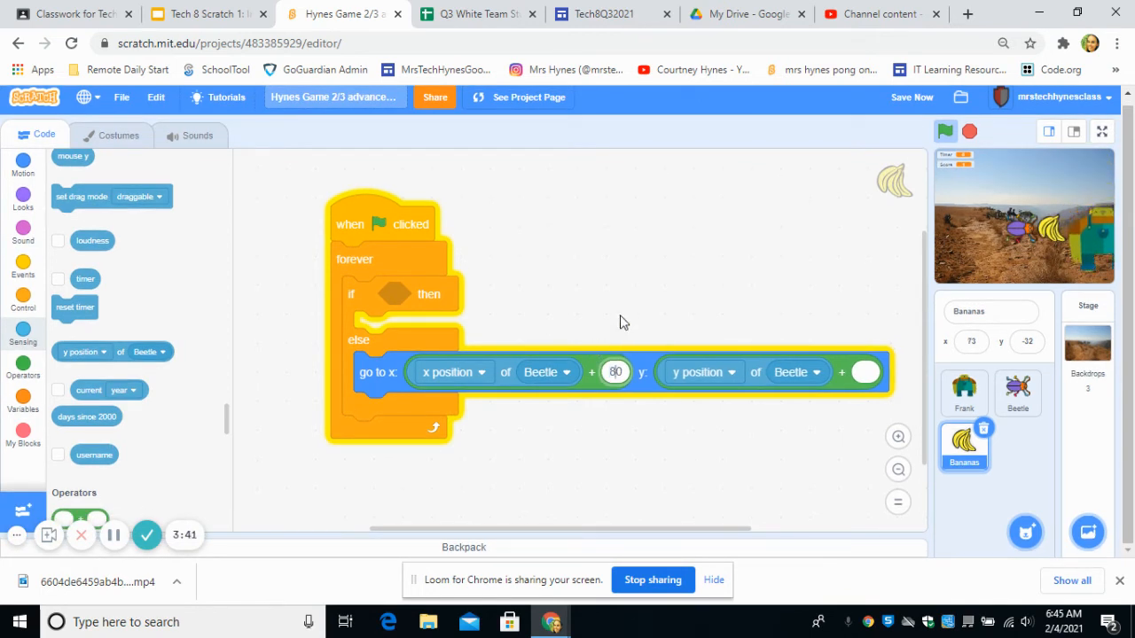
pyautogui.click(945, 132)
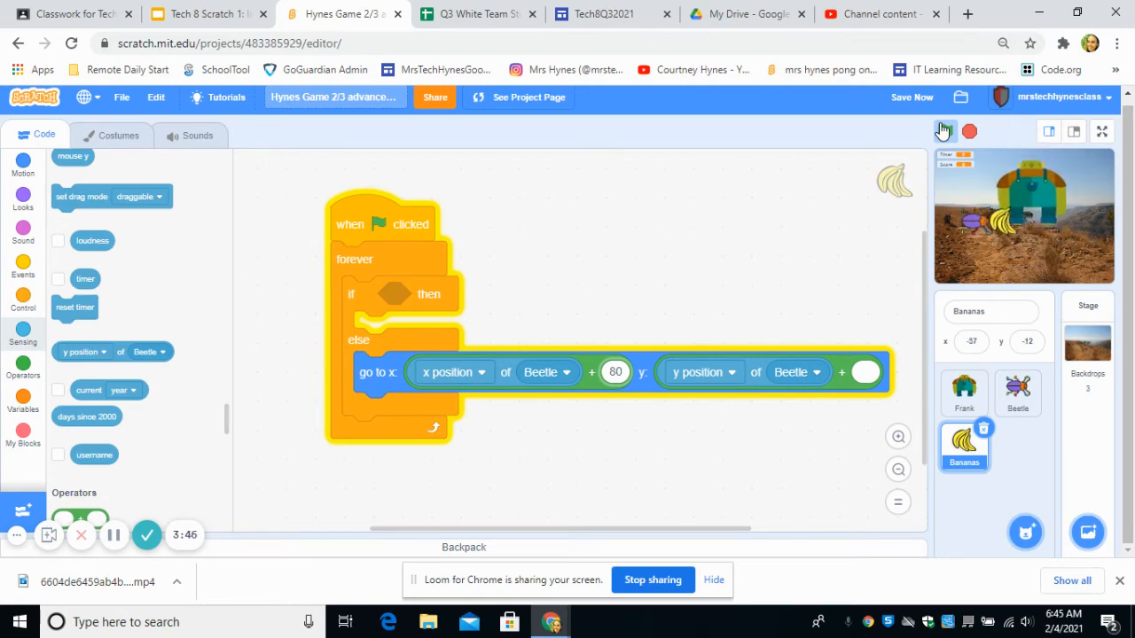
# Step: Rerun the game full screen to watch Bananas trail beside Beetle
pyautogui.click(1101, 131)
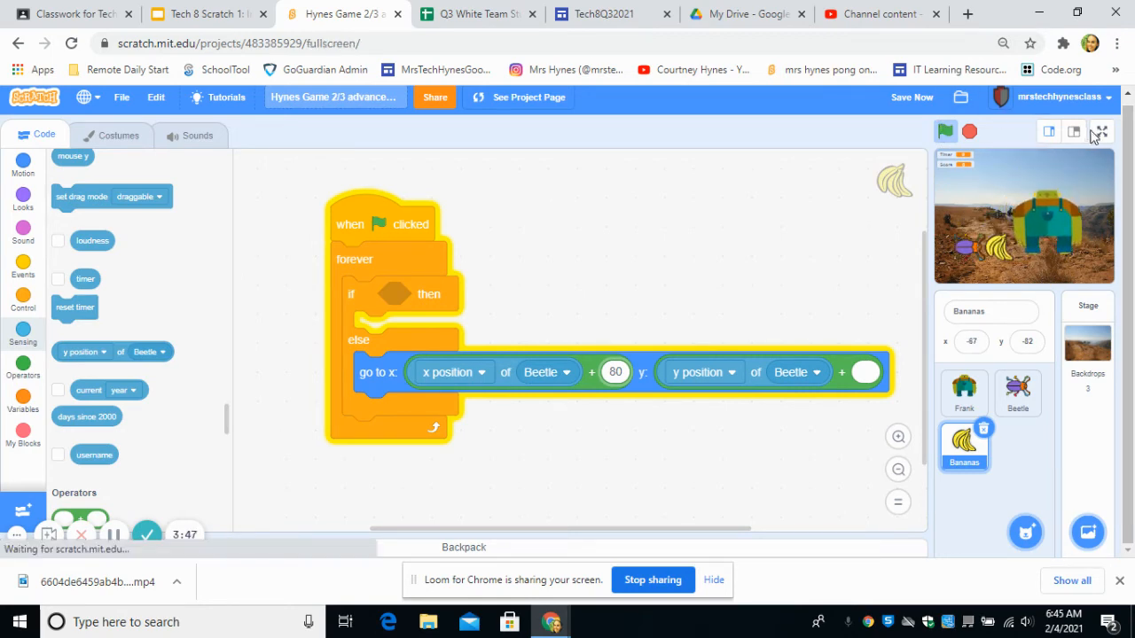
pyautogui.click(1099, 131)
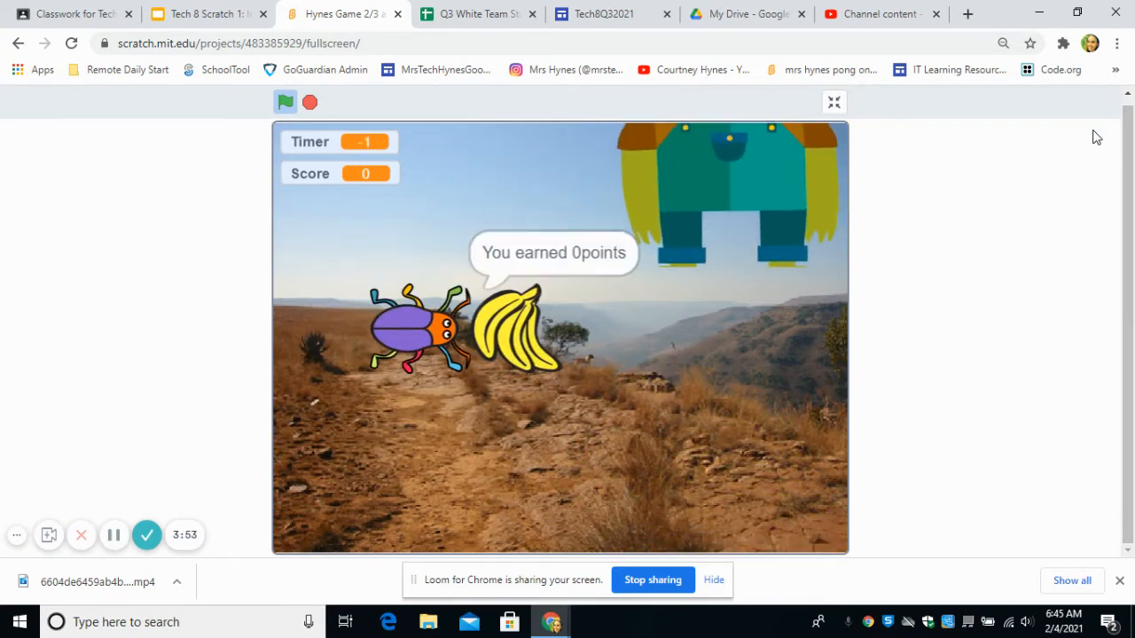
pyautogui.click(832, 102)
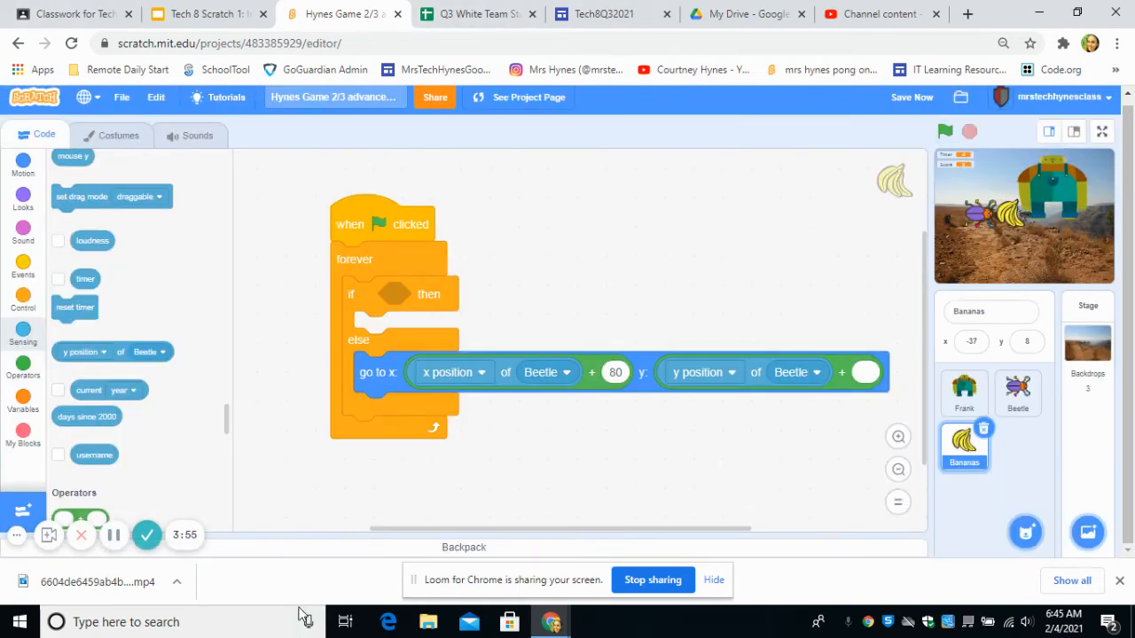
pyautogui.moveTo(353, 267)
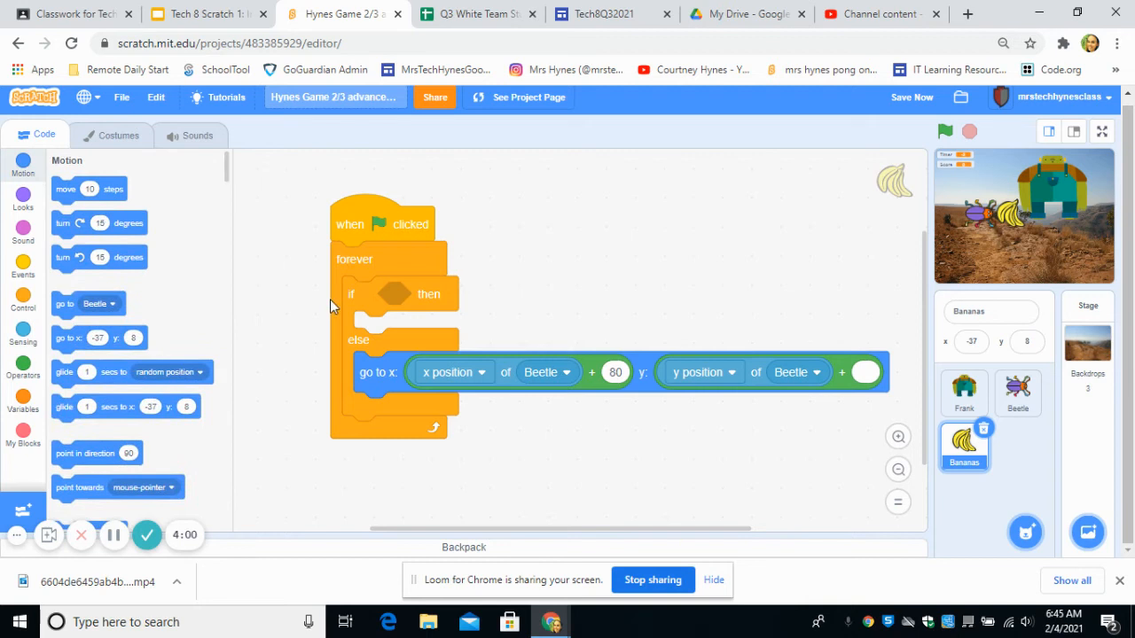
# Step: Drop Beetle's y position sensing block into the glide block's y input
pyautogui.click(22, 335)
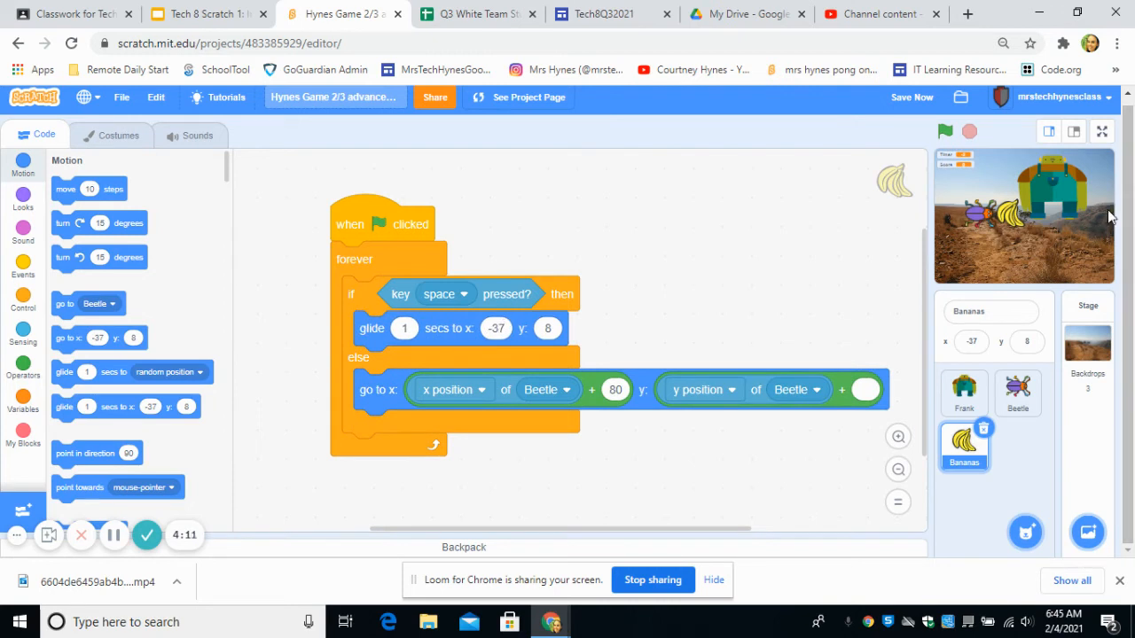
pyautogui.moveTo(487, 311)
pyautogui.write('500')
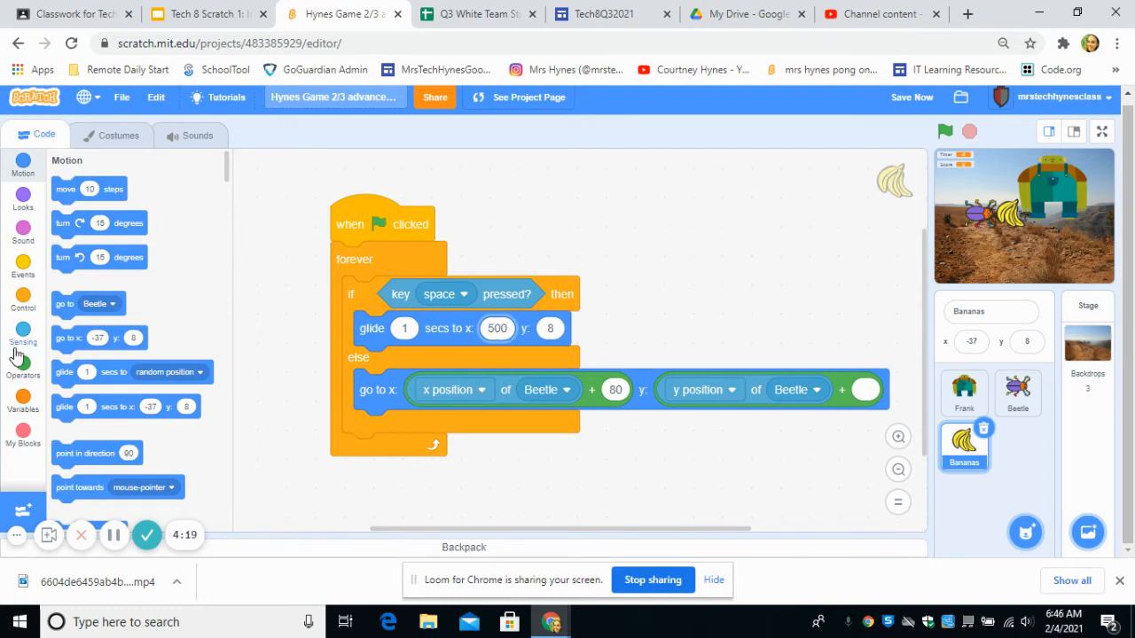
pyautogui.click(22, 335)
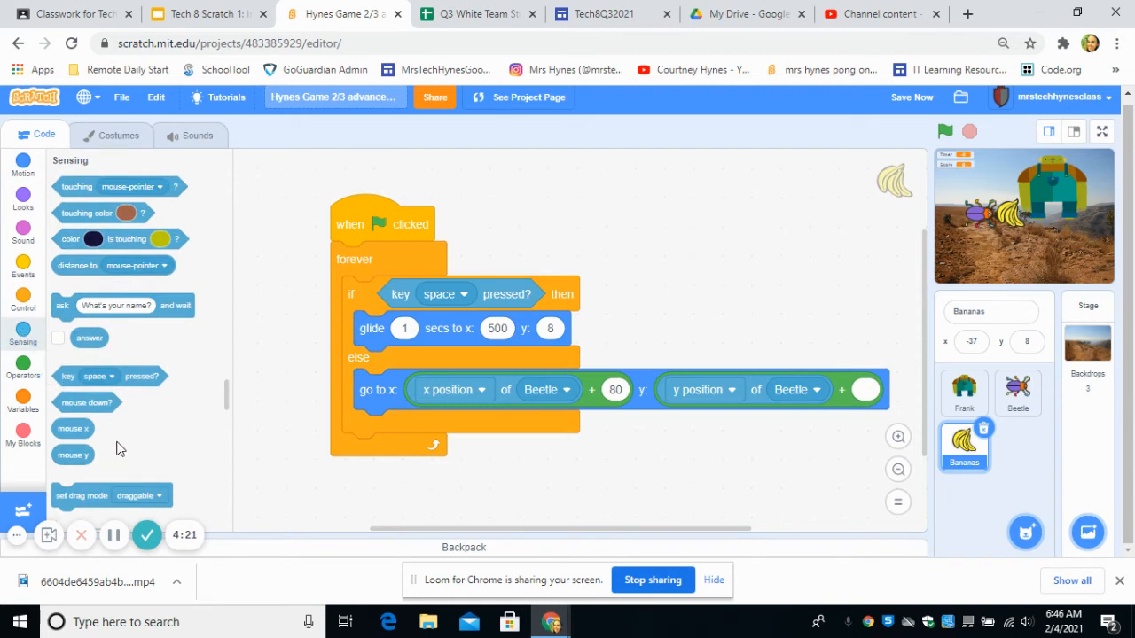
pyautogui.scroll(-3)
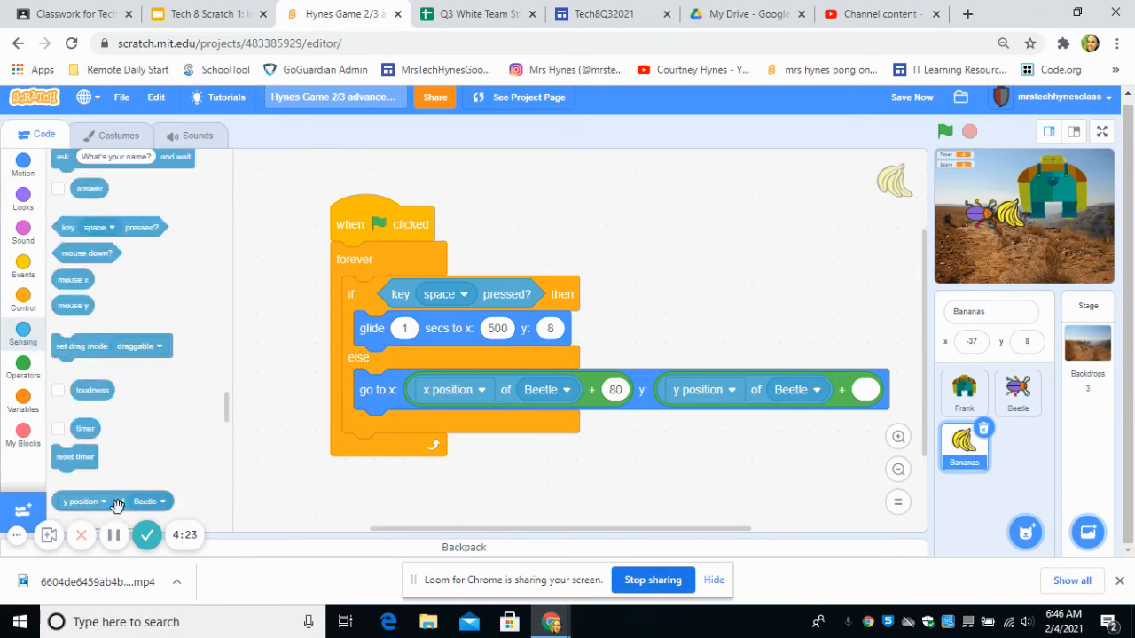
pyautogui.moveTo(114, 500); pyautogui.dragTo(625, 328)
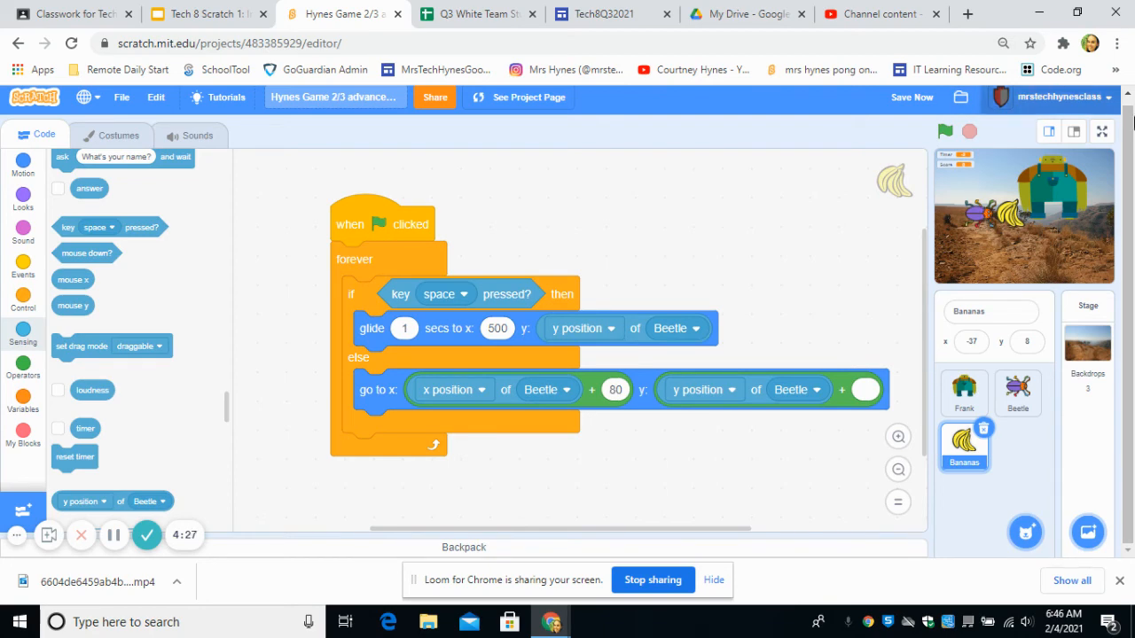
pyautogui.moveTo(752, 299)
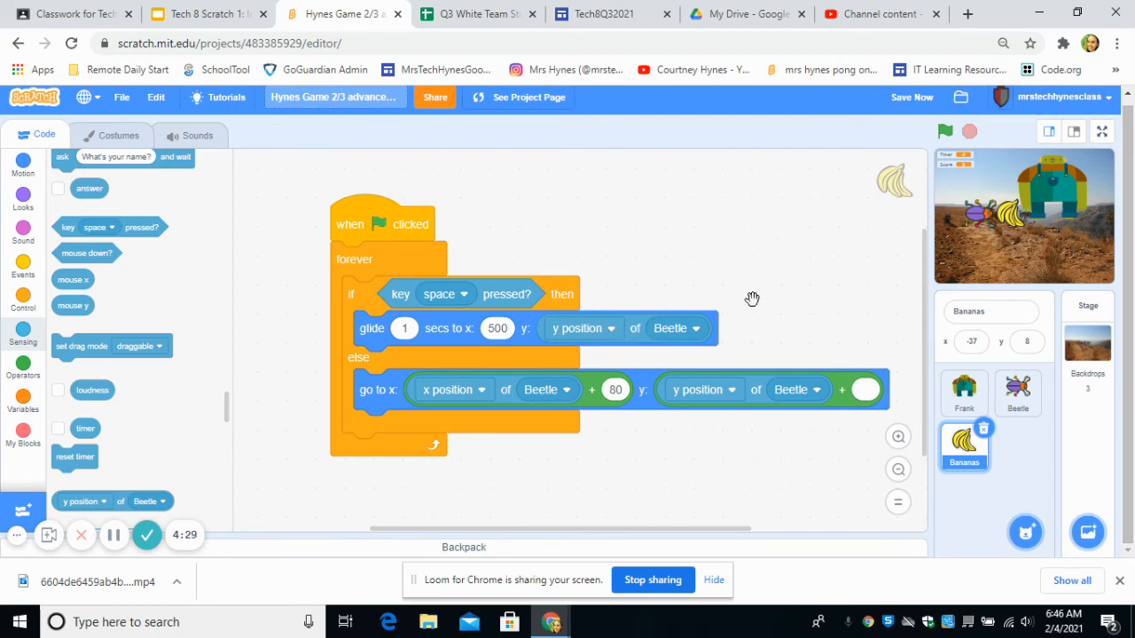
# Step: Run the game on the full-screen stage to test the Bananas glide
pyautogui.click(1102, 131)
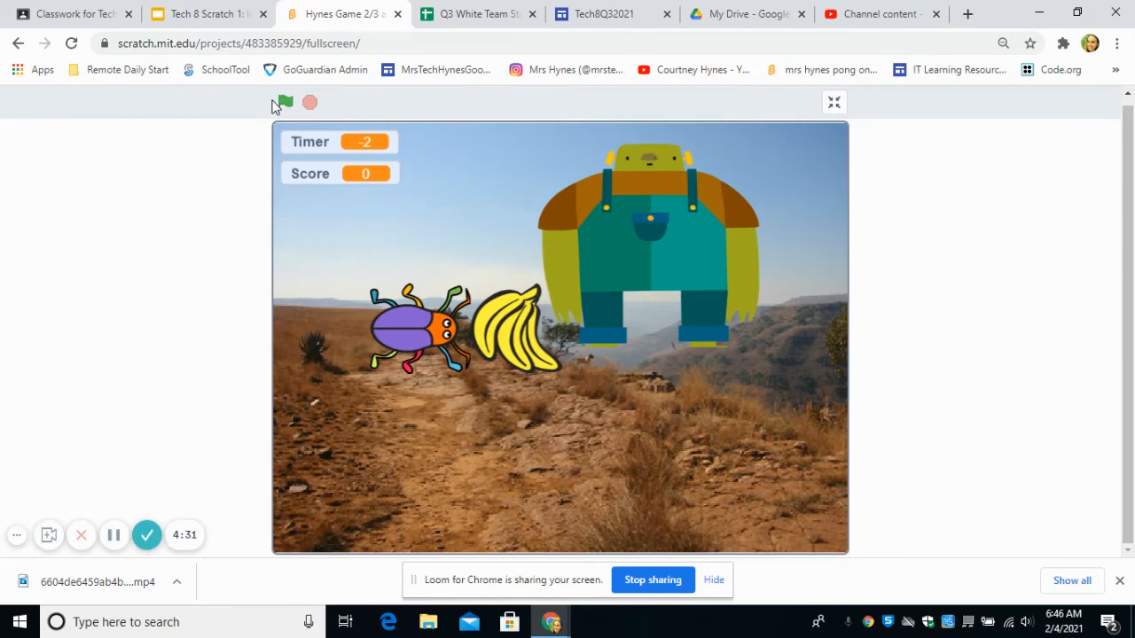
pyautogui.click(282, 103)
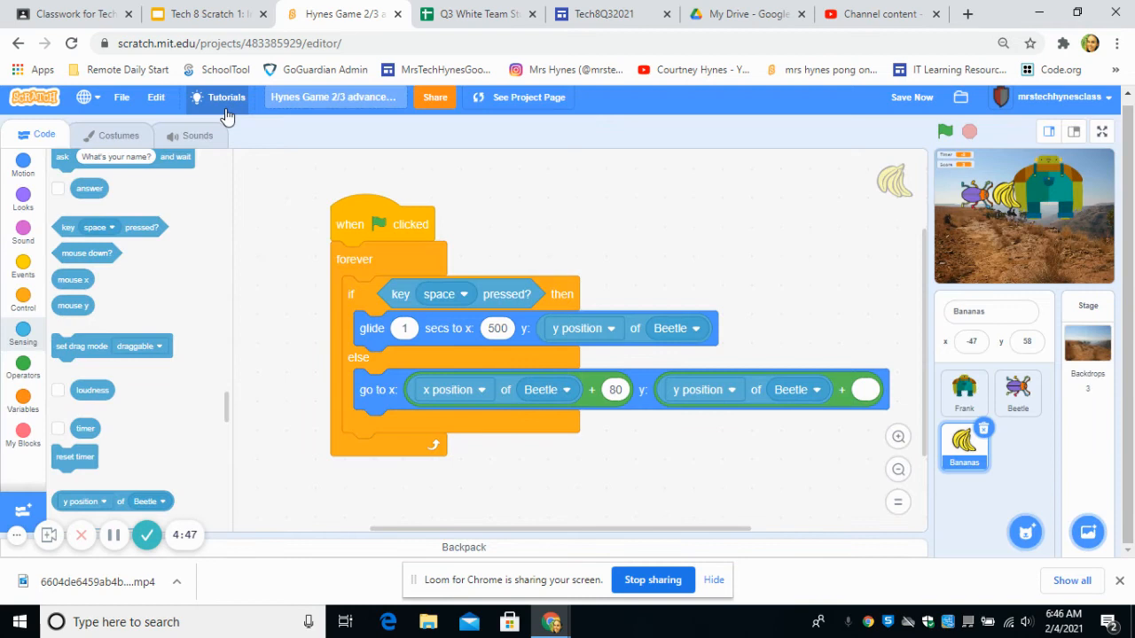
pyautogui.moveTo(692, 266)
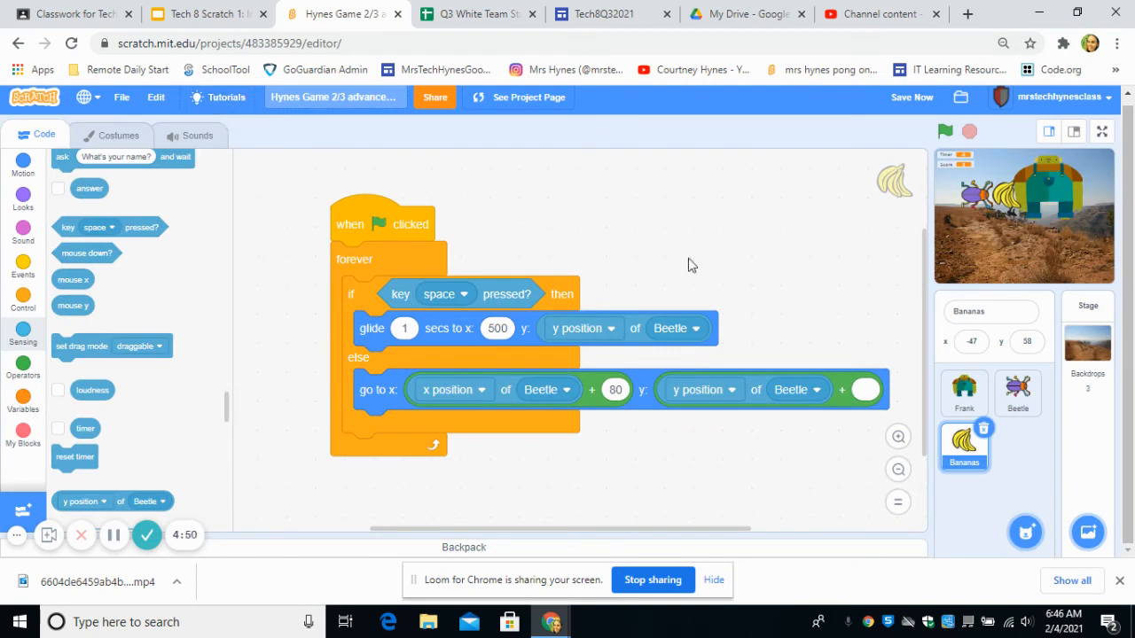
pyautogui.moveTo(1037, 169)
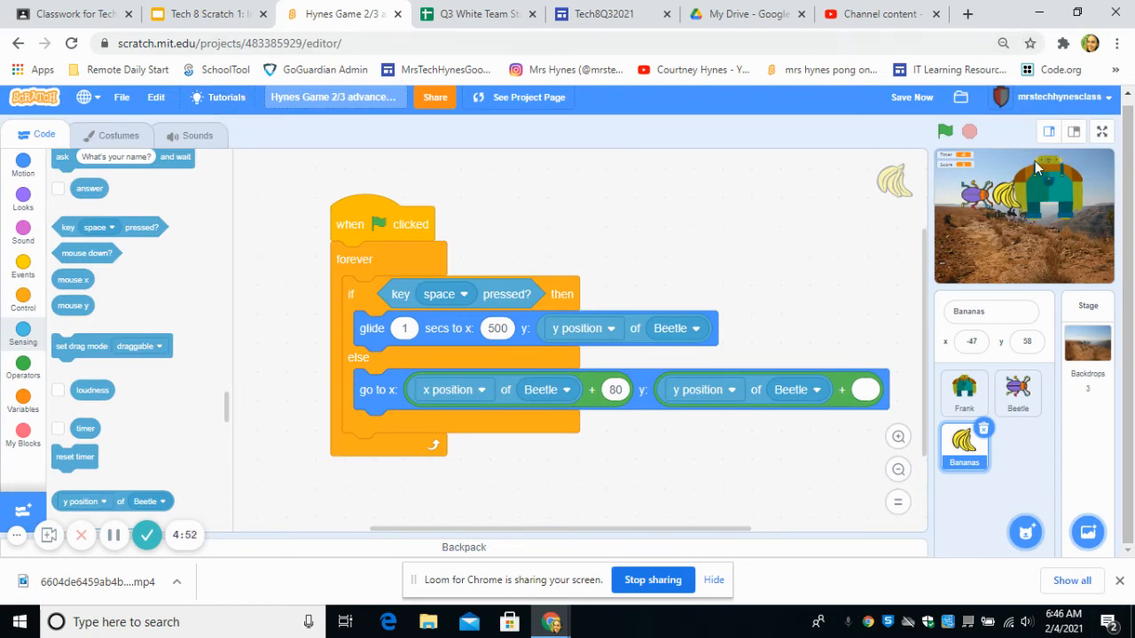
pyautogui.moveTo(1051, 200)
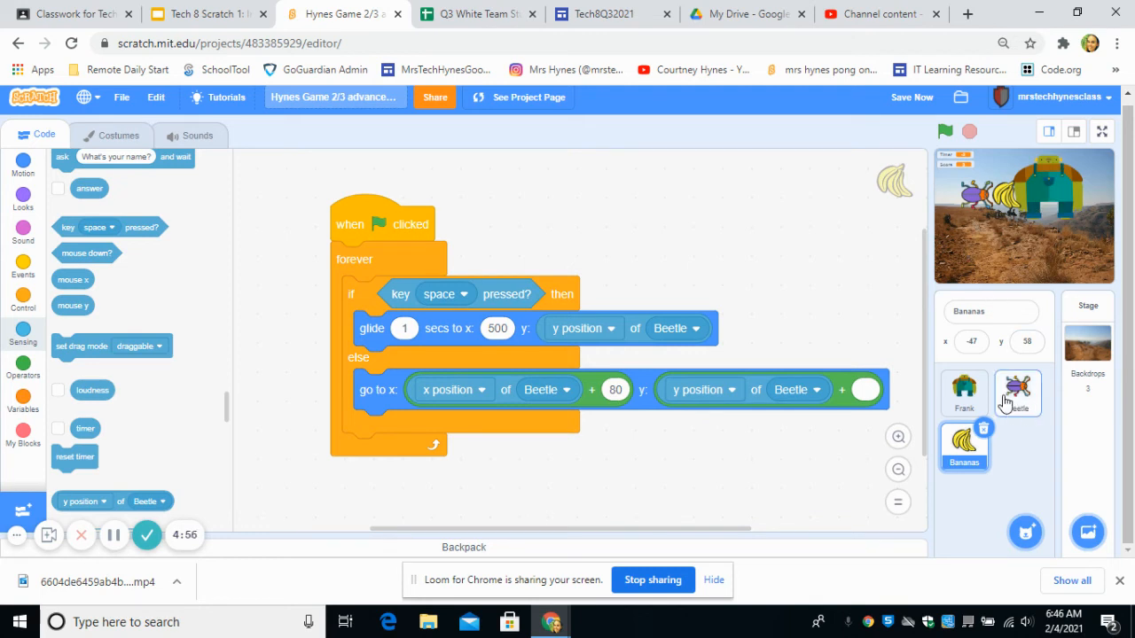
# Step: Browse Frank's and Beetle's scripts, dragging Beetle's score script back into view
pyautogui.click(964, 393)
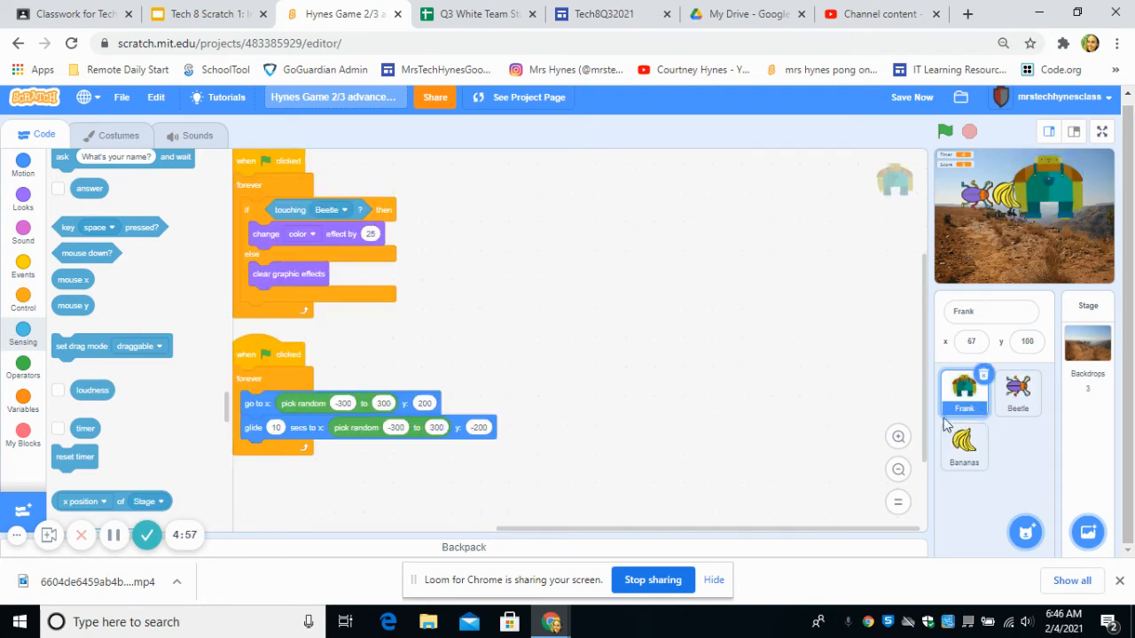
pyautogui.click(1017, 391)
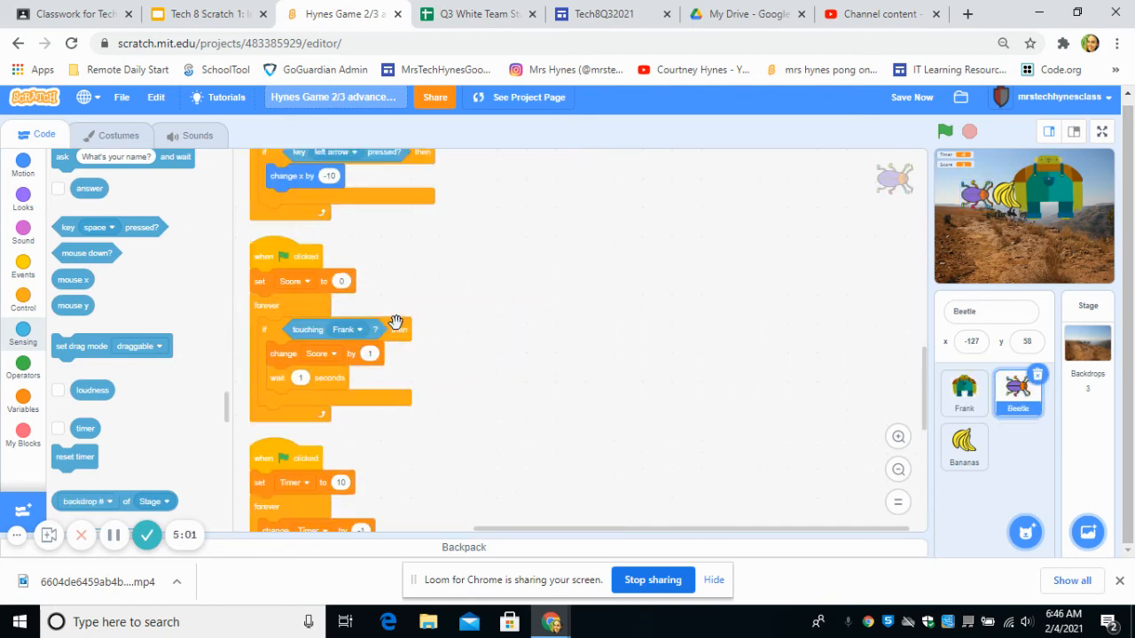
pyautogui.moveTo(362, 292)
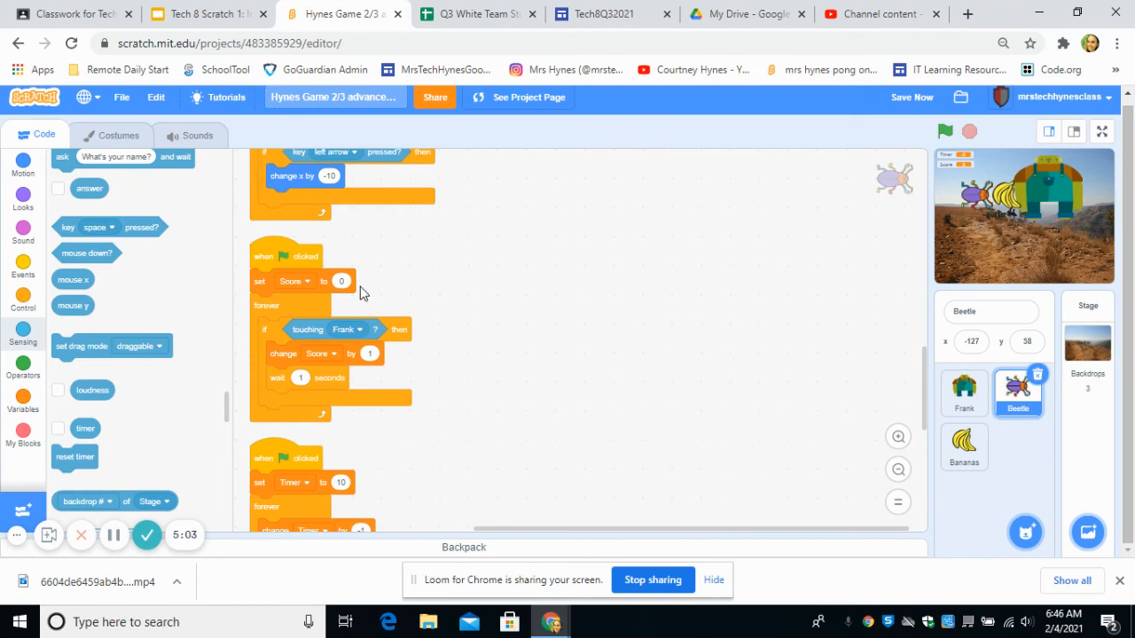
pyautogui.moveTo(361, 325)
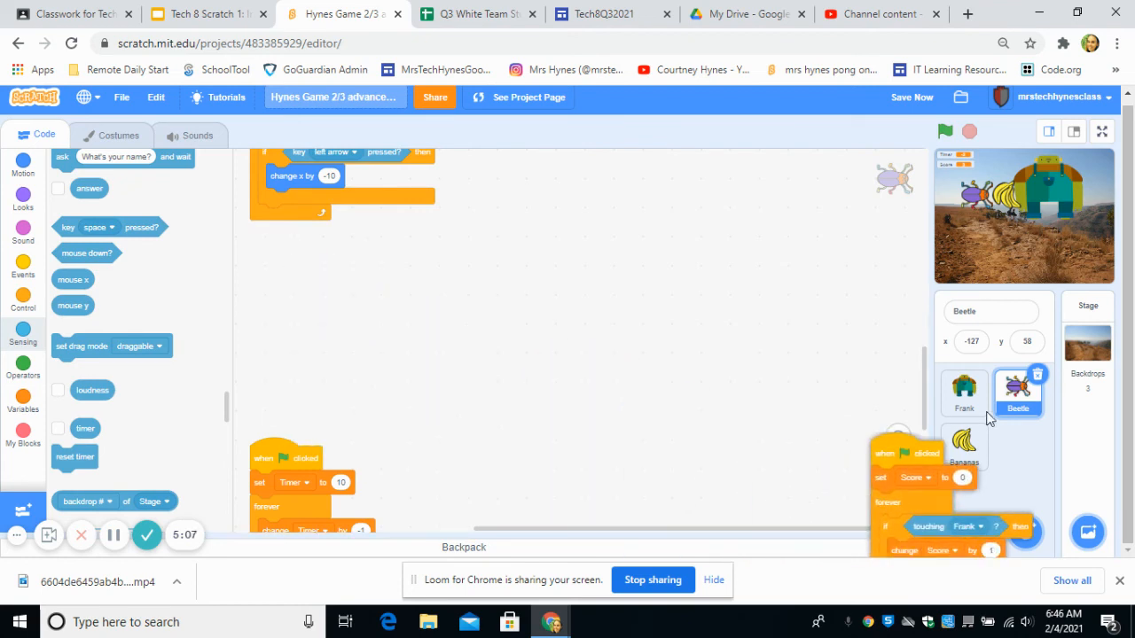
pyautogui.moveTo(913, 496); pyautogui.dragTo(678, 373)
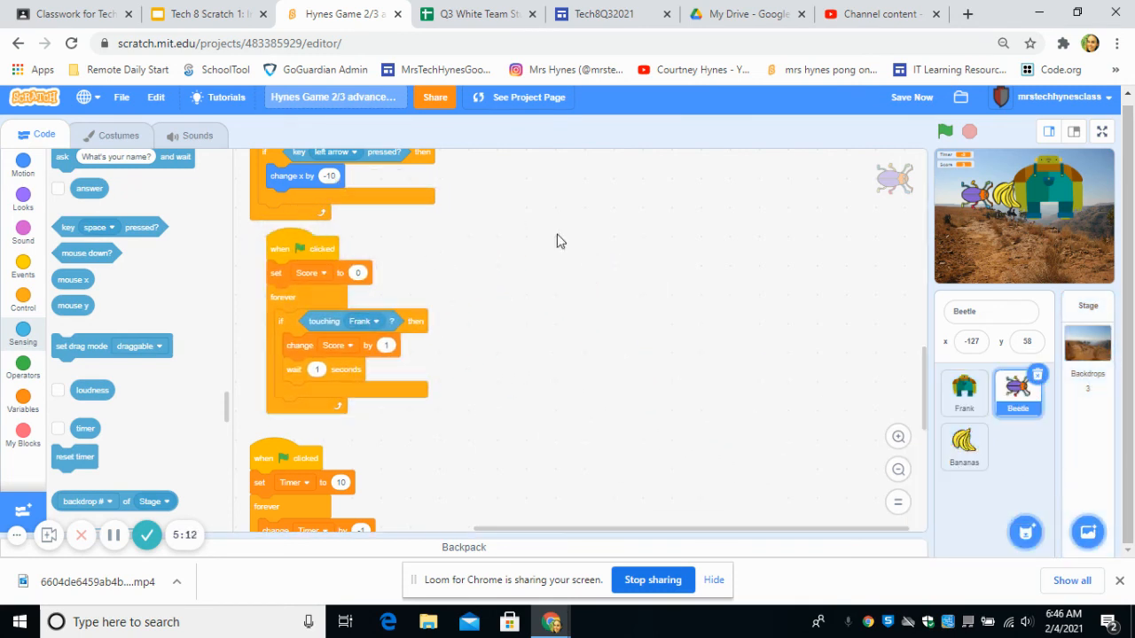
pyautogui.moveTo(1044, 424)
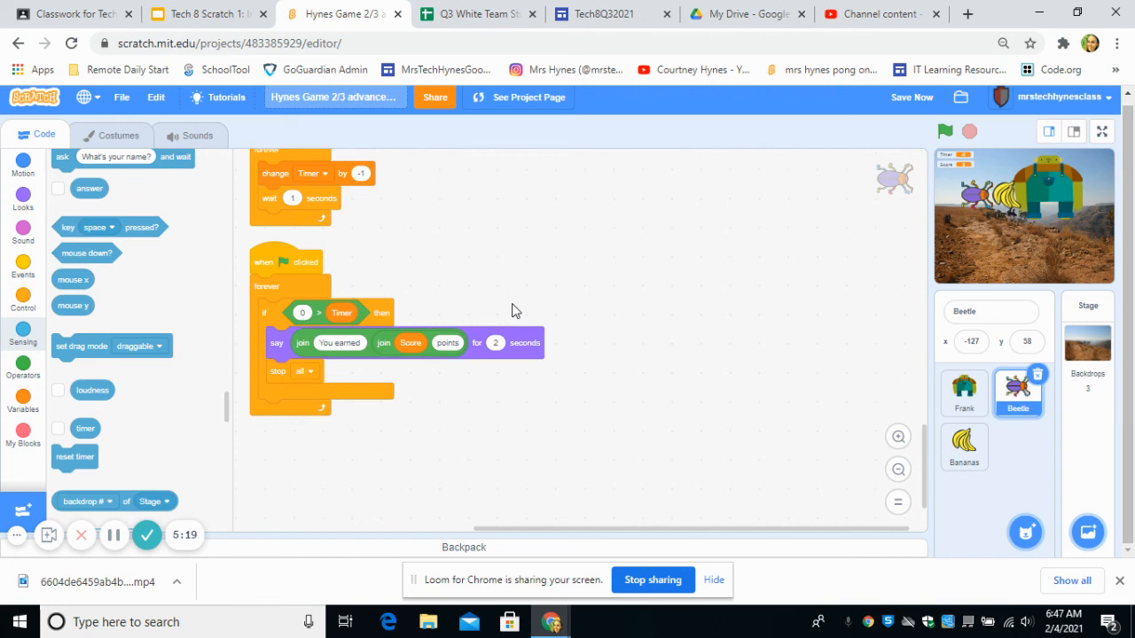
# Step: Return to the finished Bananas script, save the project, and reopen the Laser Code slide
pyautogui.click(963, 447)
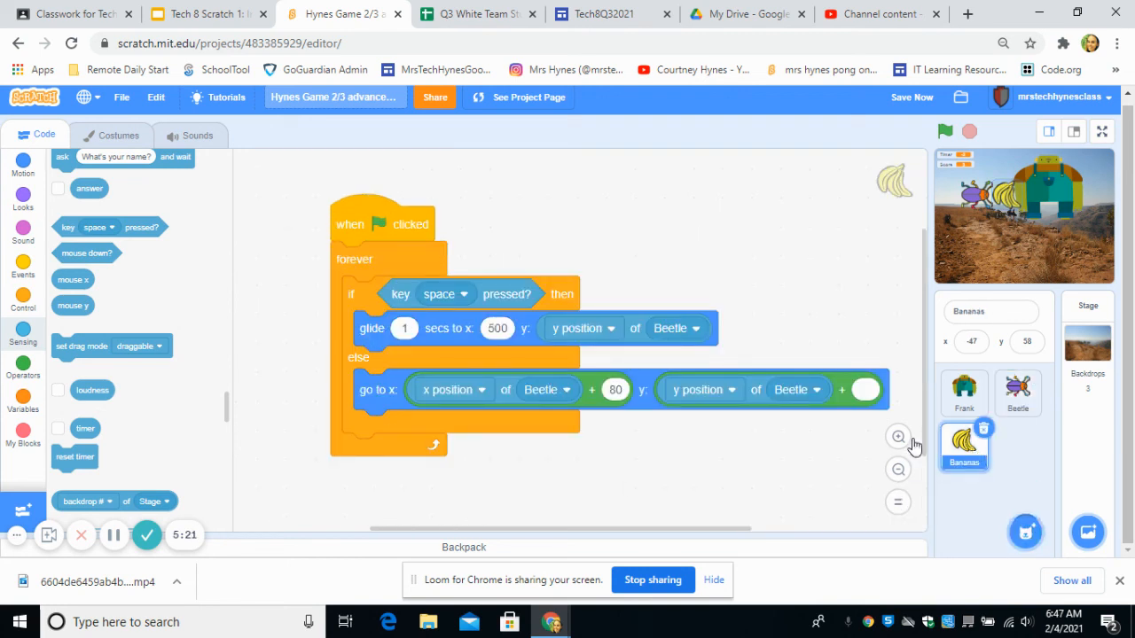
pyautogui.moveTo(715, 469)
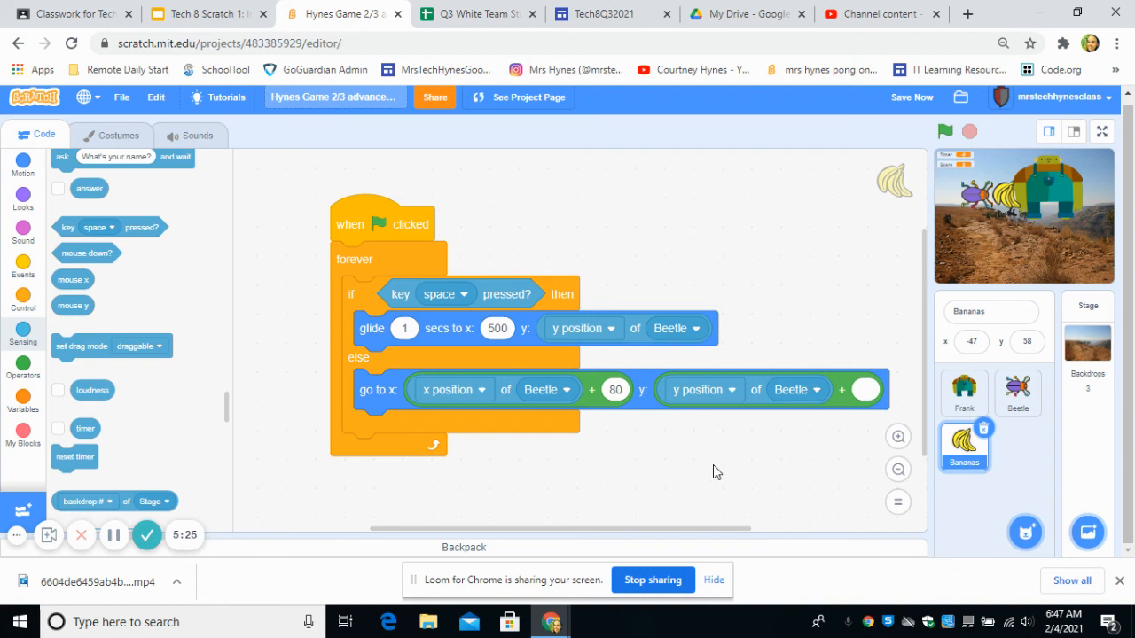
pyautogui.moveTo(545, 311)
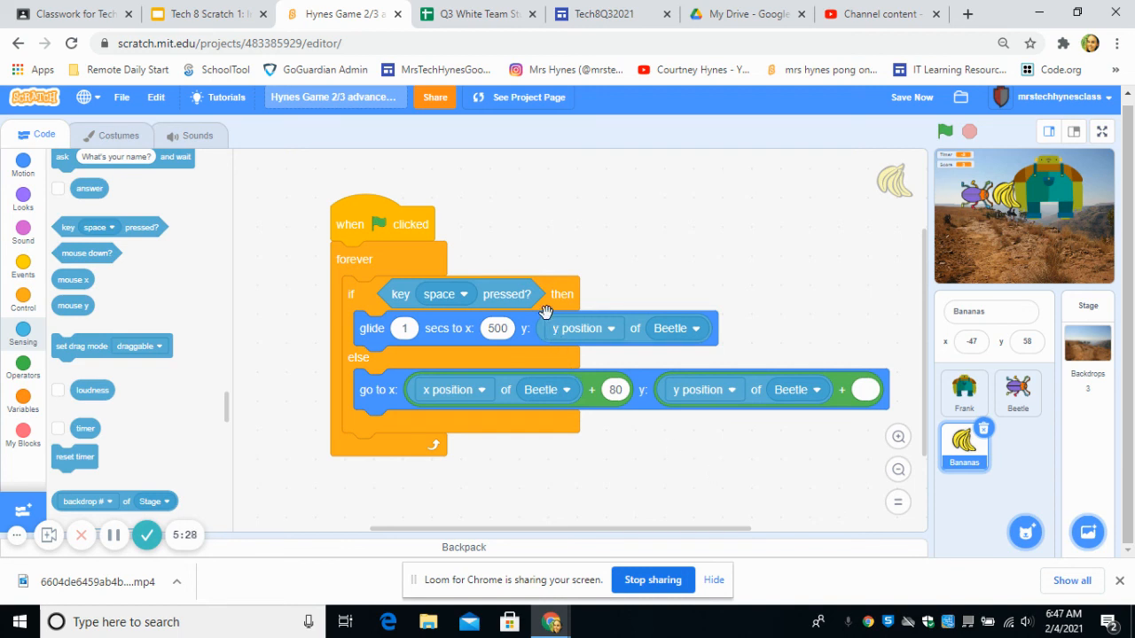
pyautogui.moveTo(460, 353)
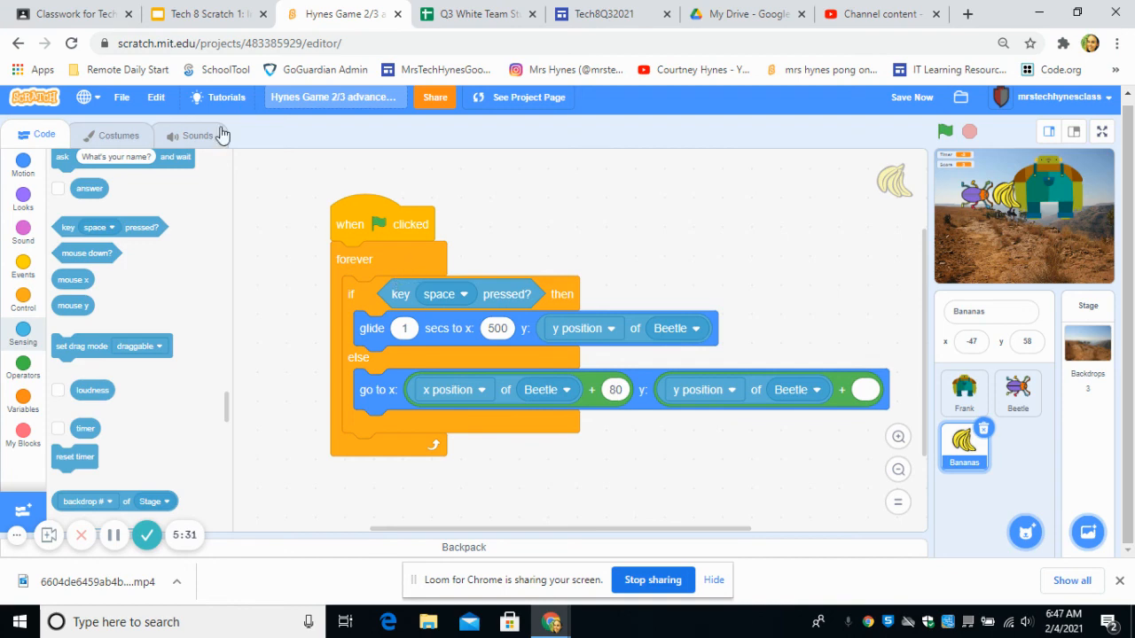
pyautogui.click(912, 97)
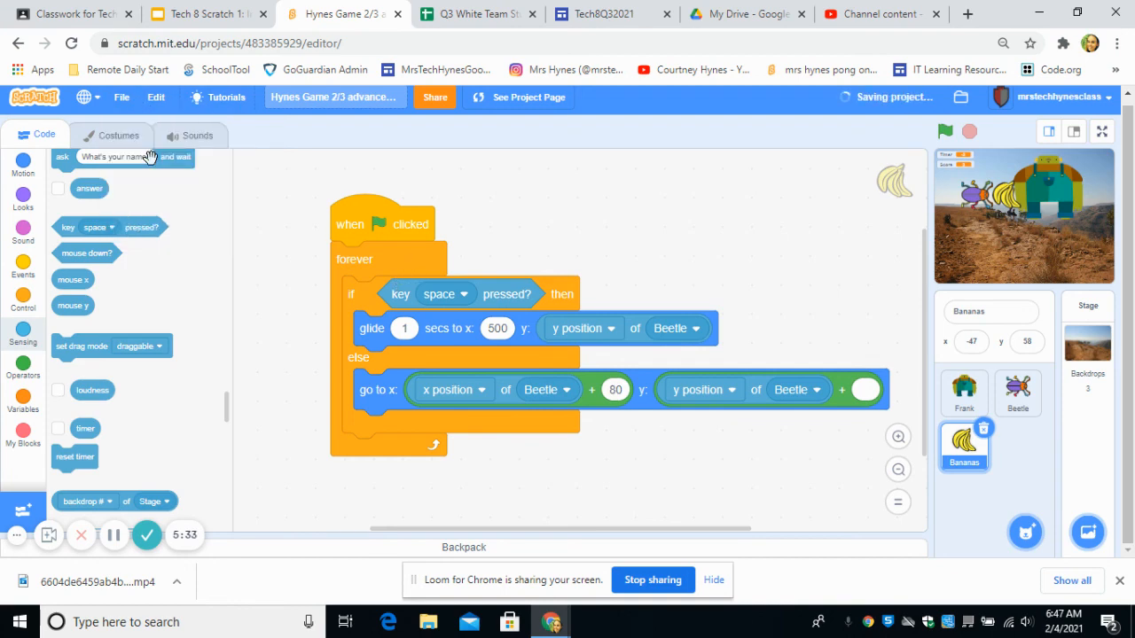
pyautogui.click(205, 14)
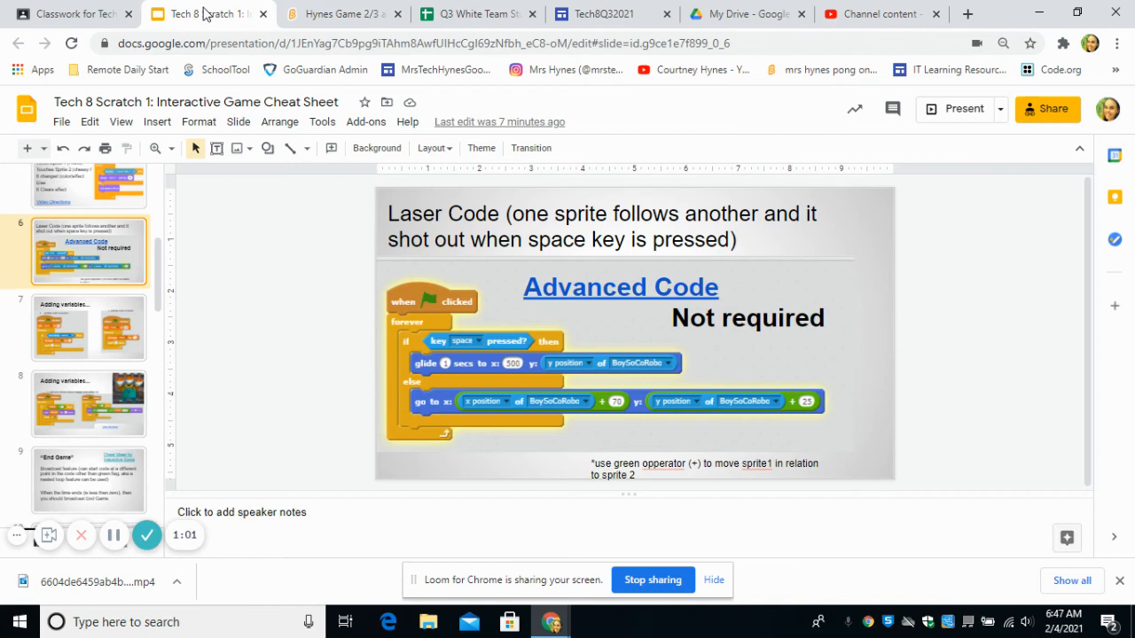